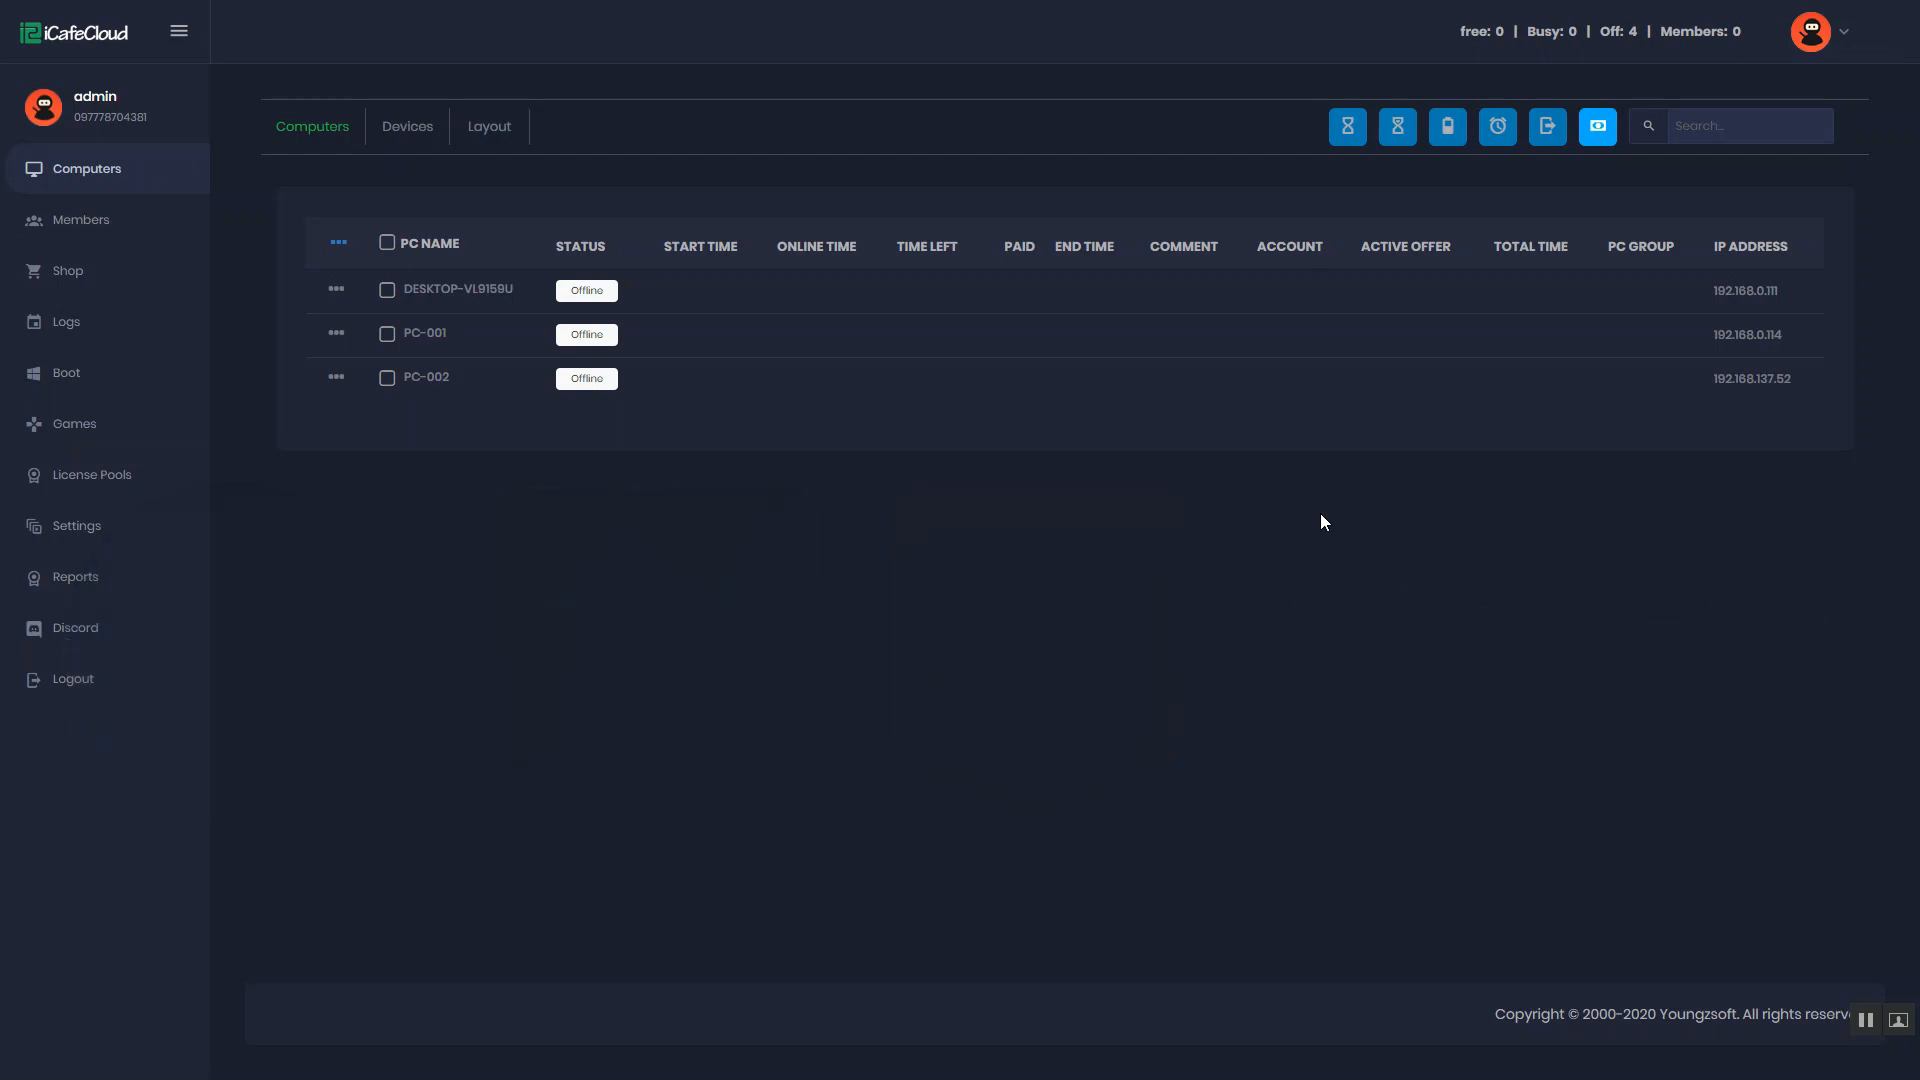
Show the Boot disk list with each disk's type, volume and client drive letter
click(64, 372)
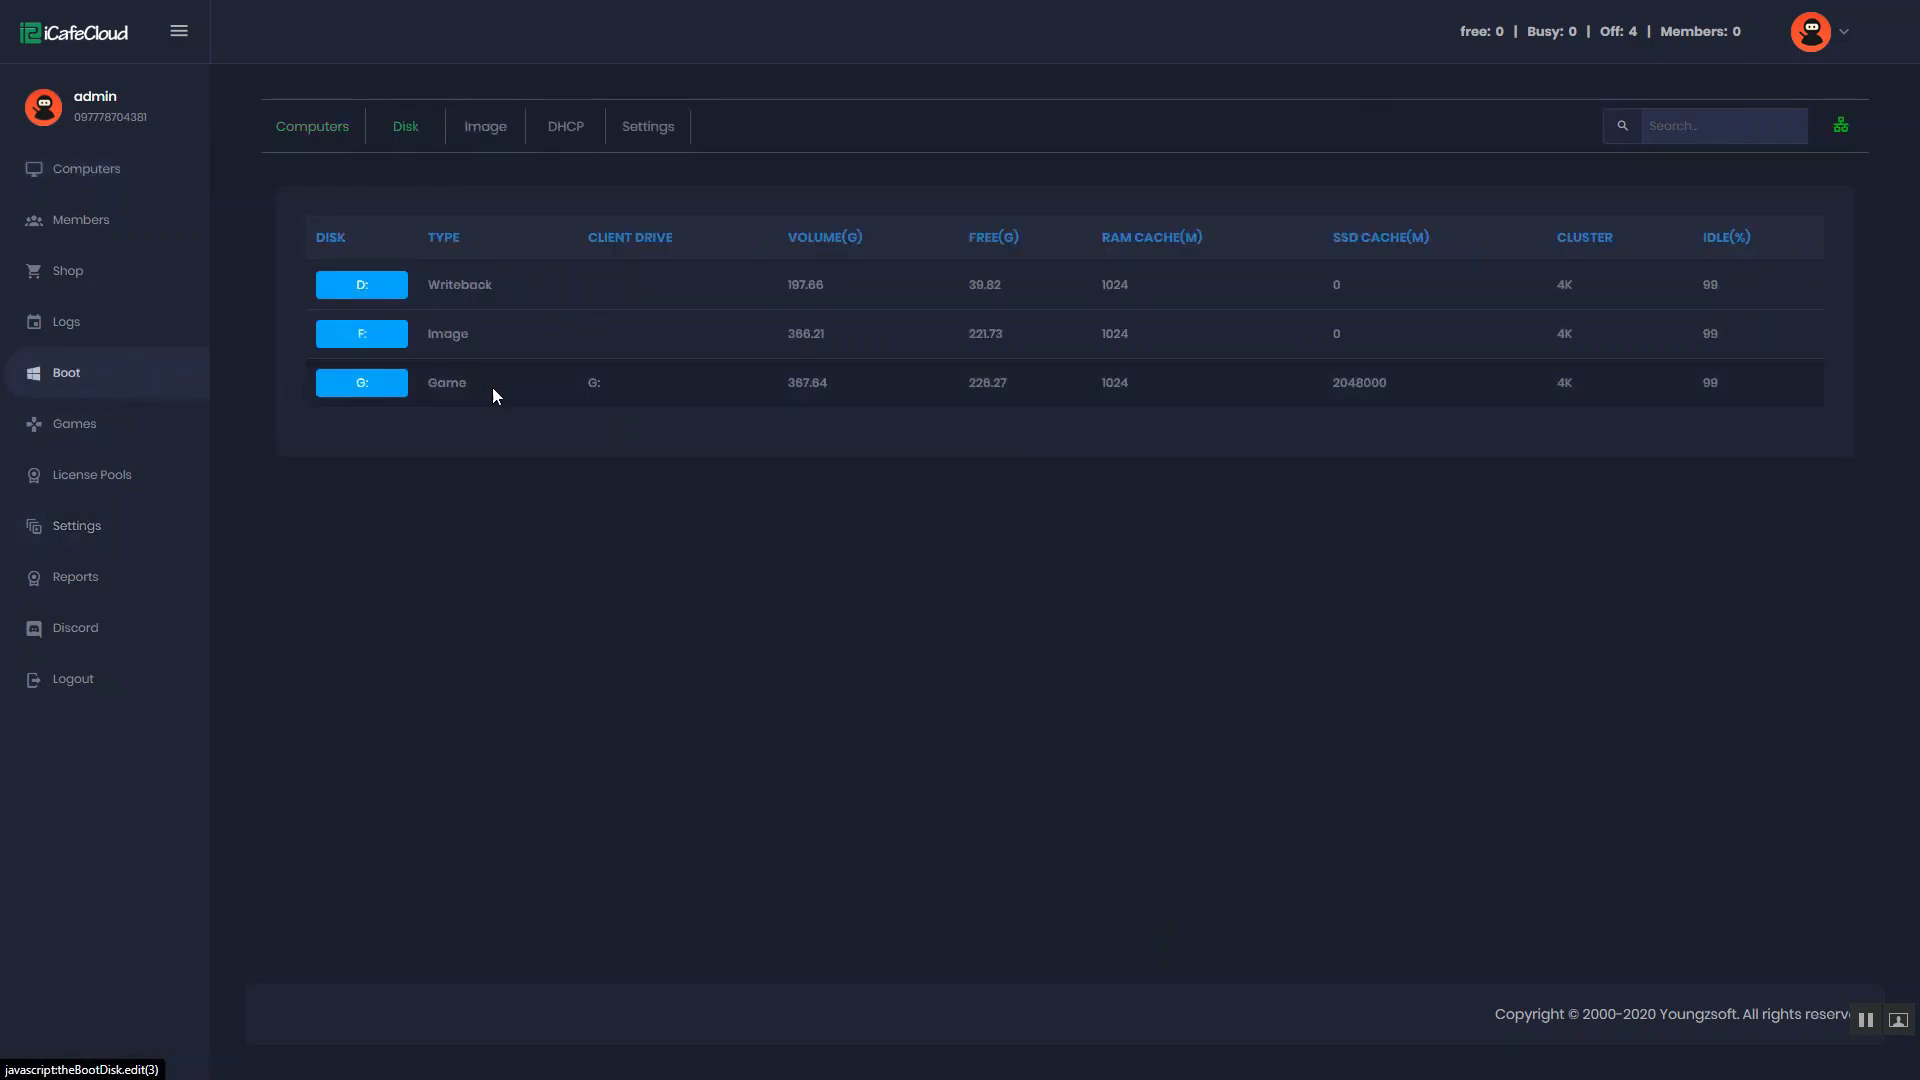
Confirm the Game disk G: uses client drive G:, matching the server letter, and save
click(360, 382)
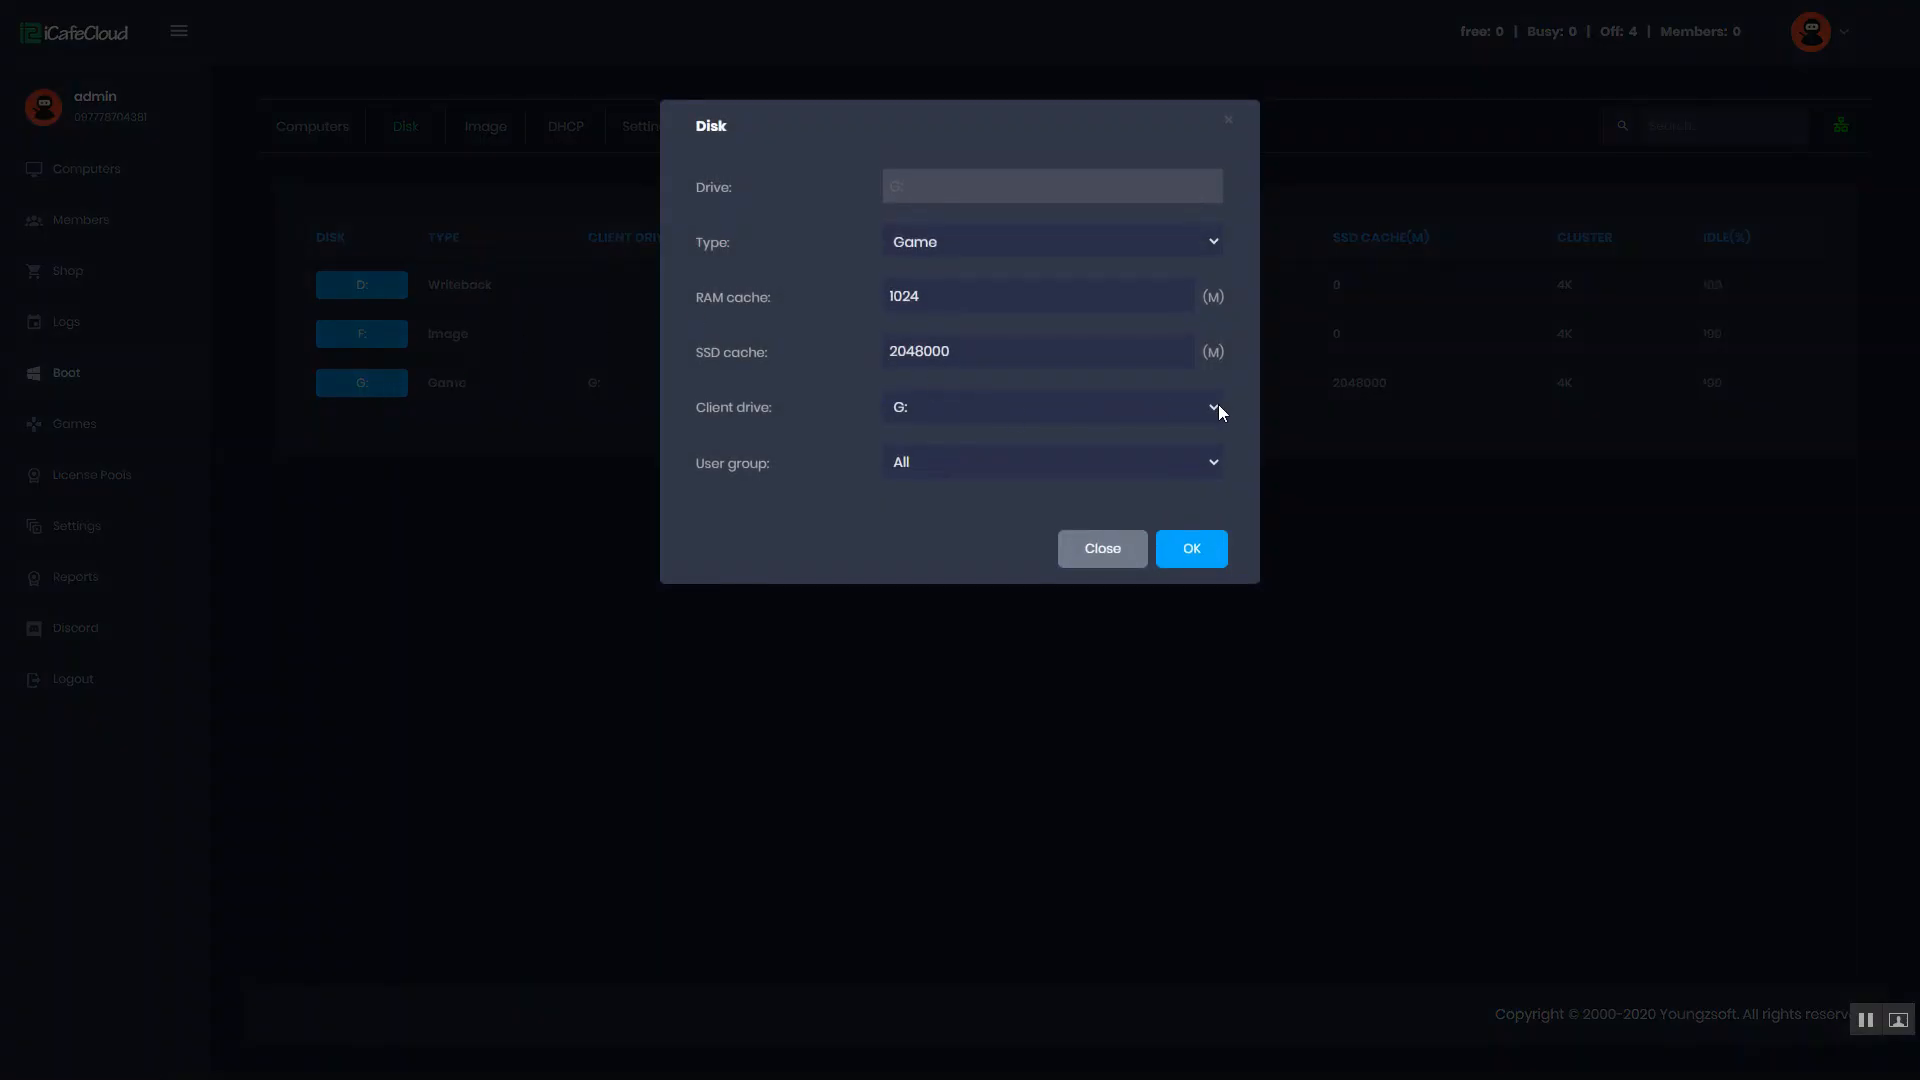
click(1050, 406)
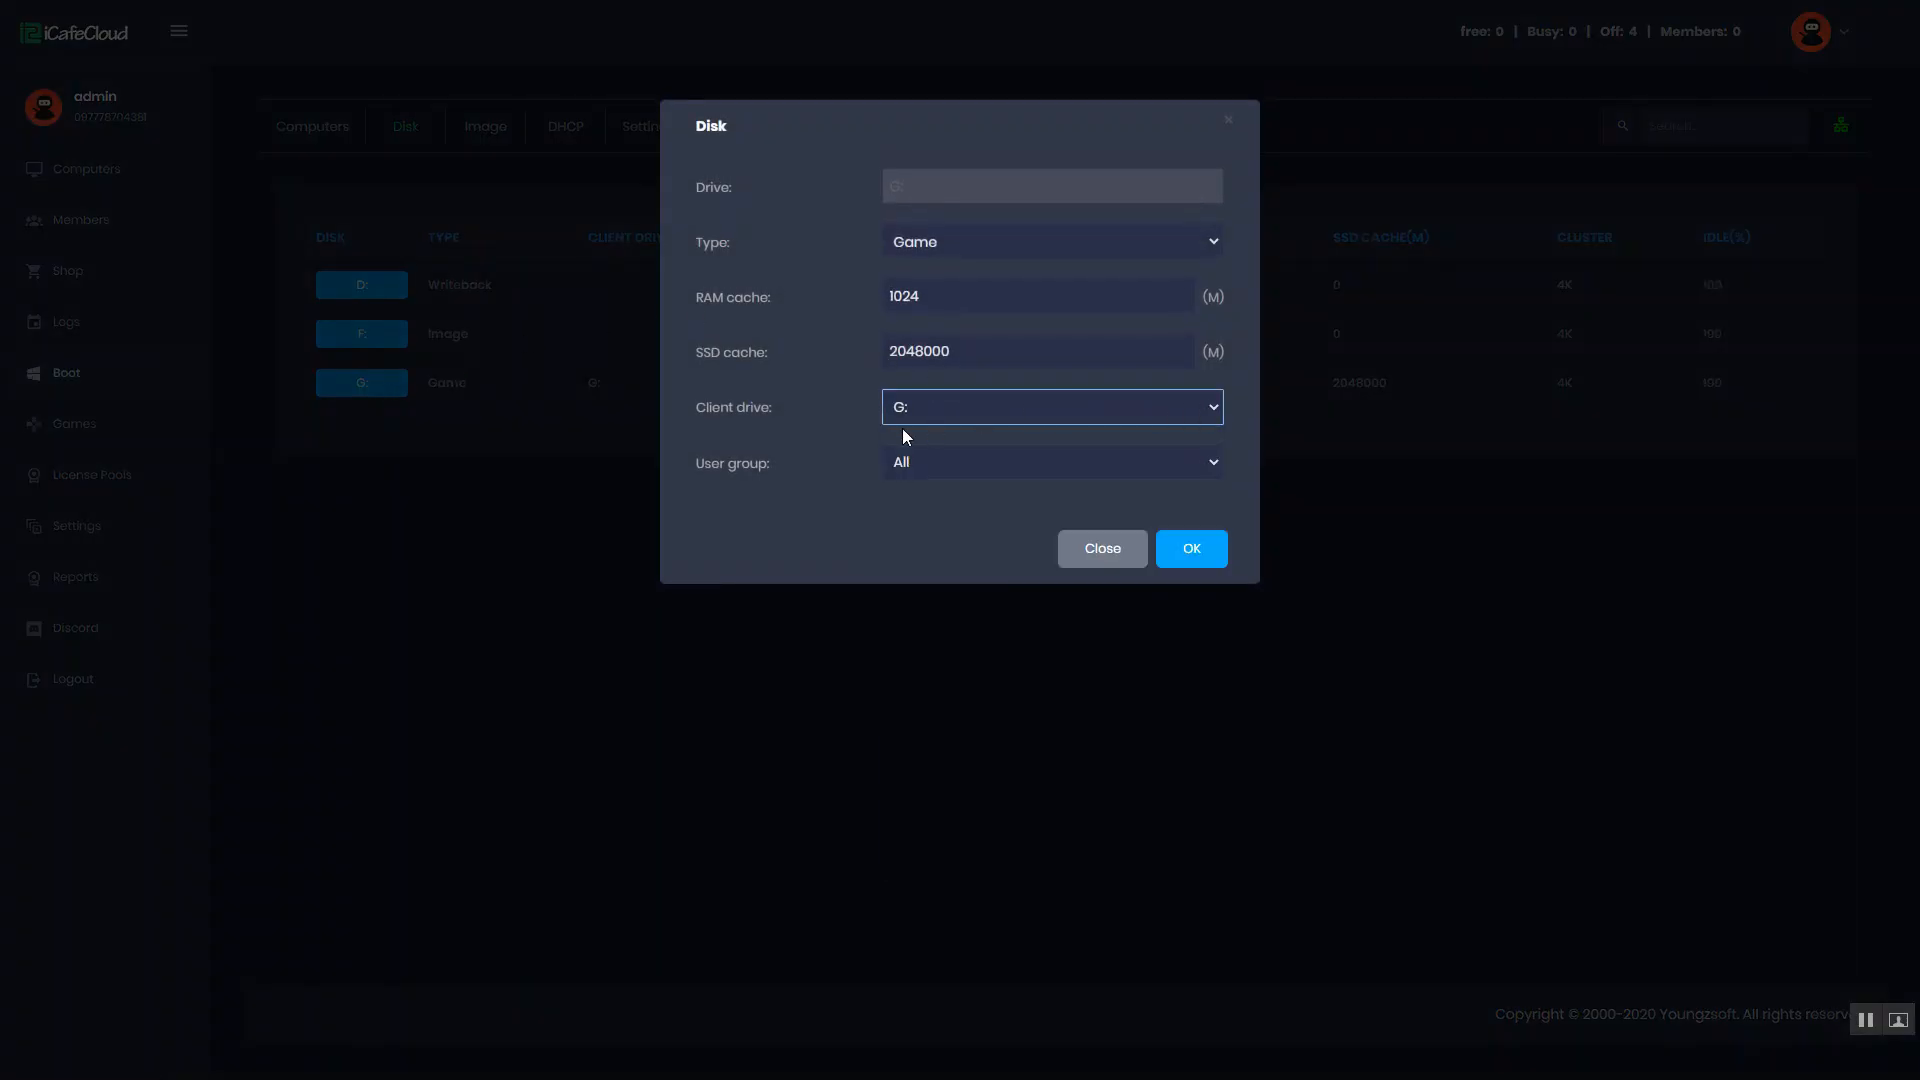
mouse_move(1188, 548)
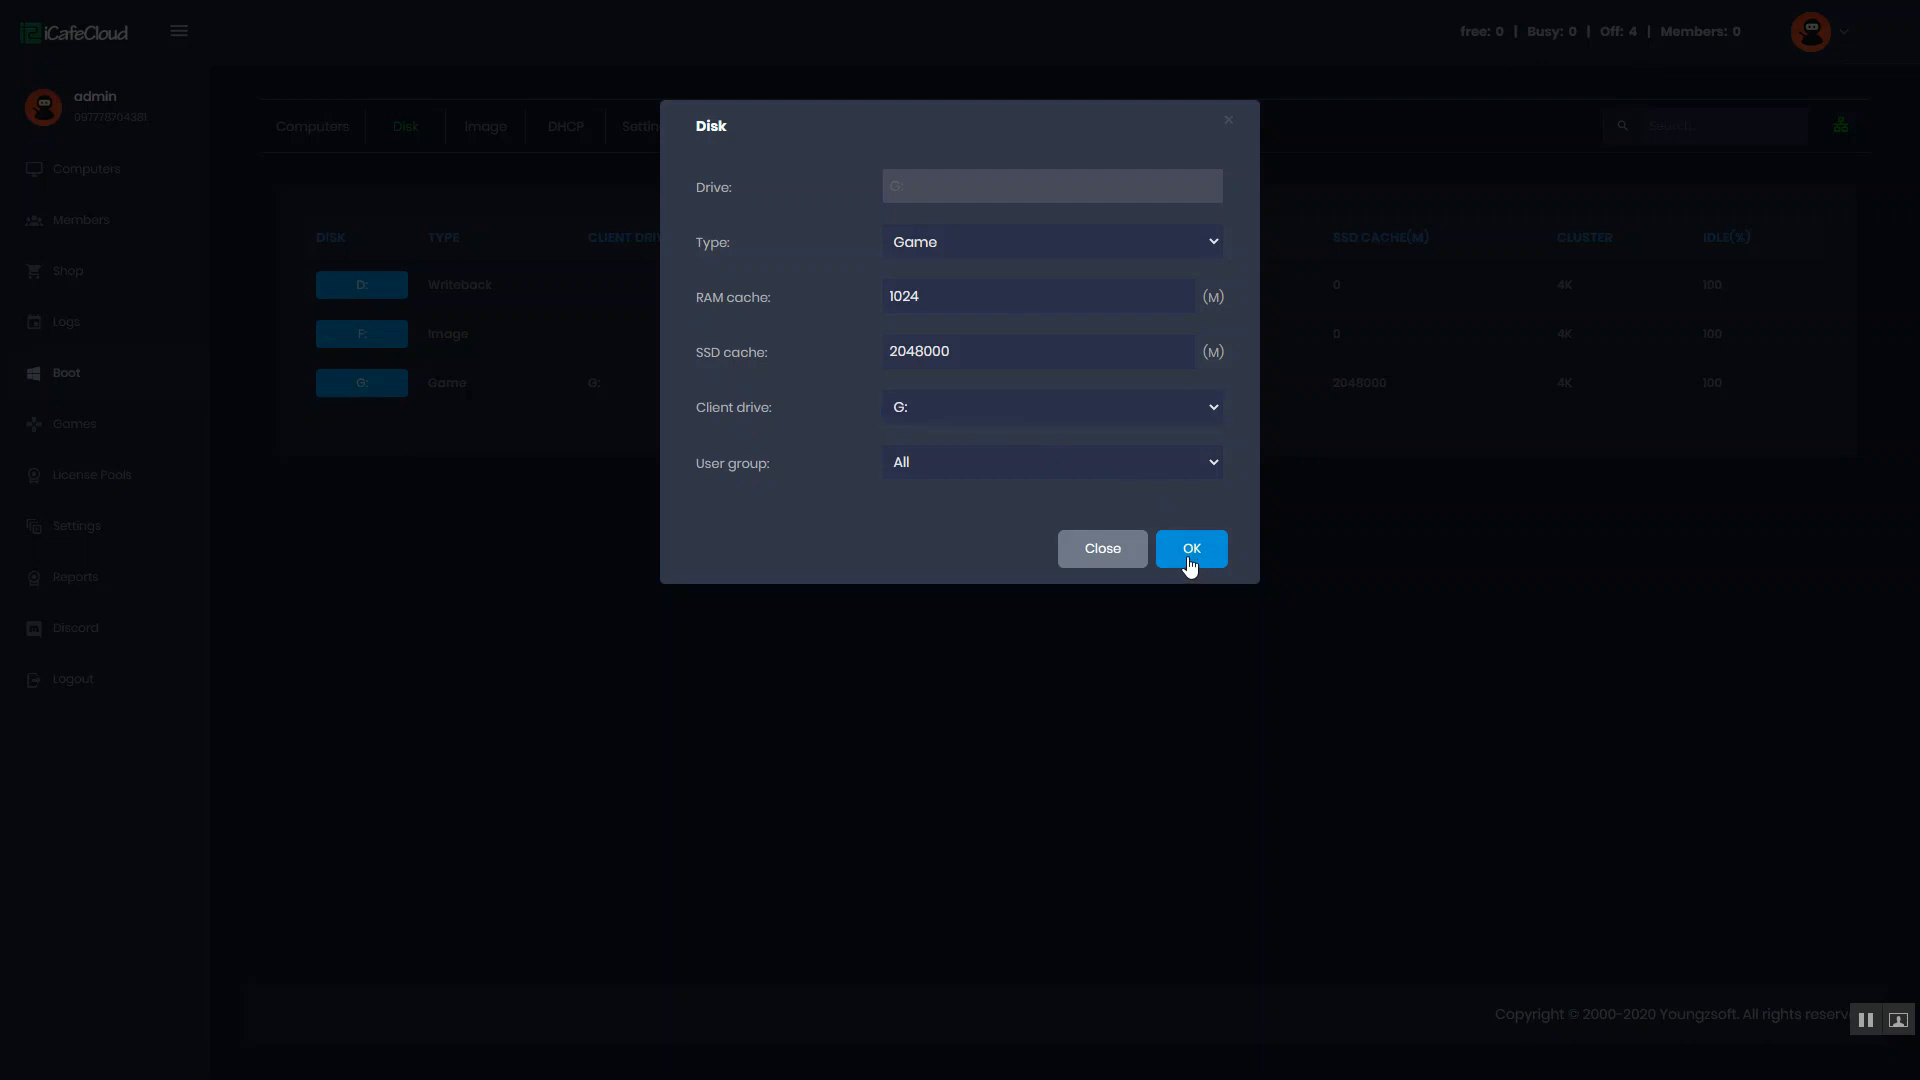
click(1188, 548)
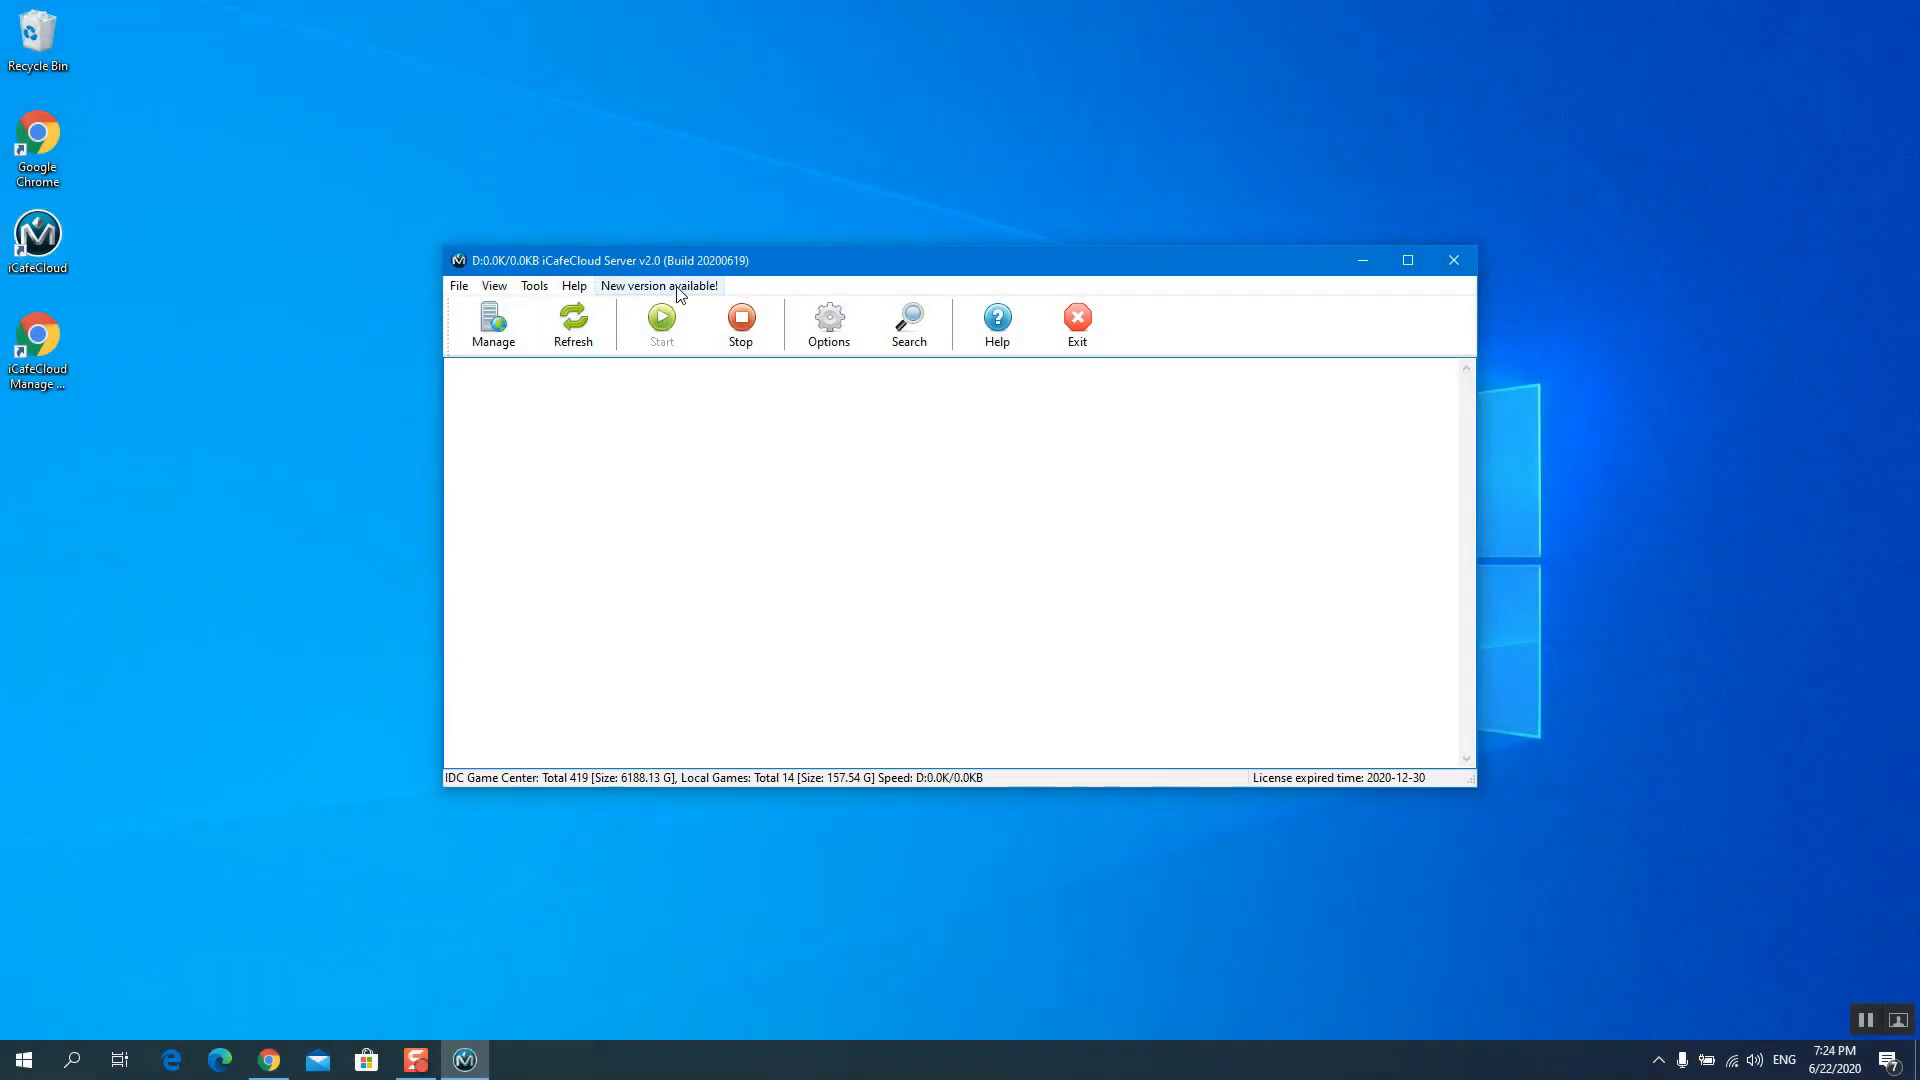
Upgrade the server to the new 3.0 version, reinstalling into the existing iCafeCloudServer folder
click(658, 286)
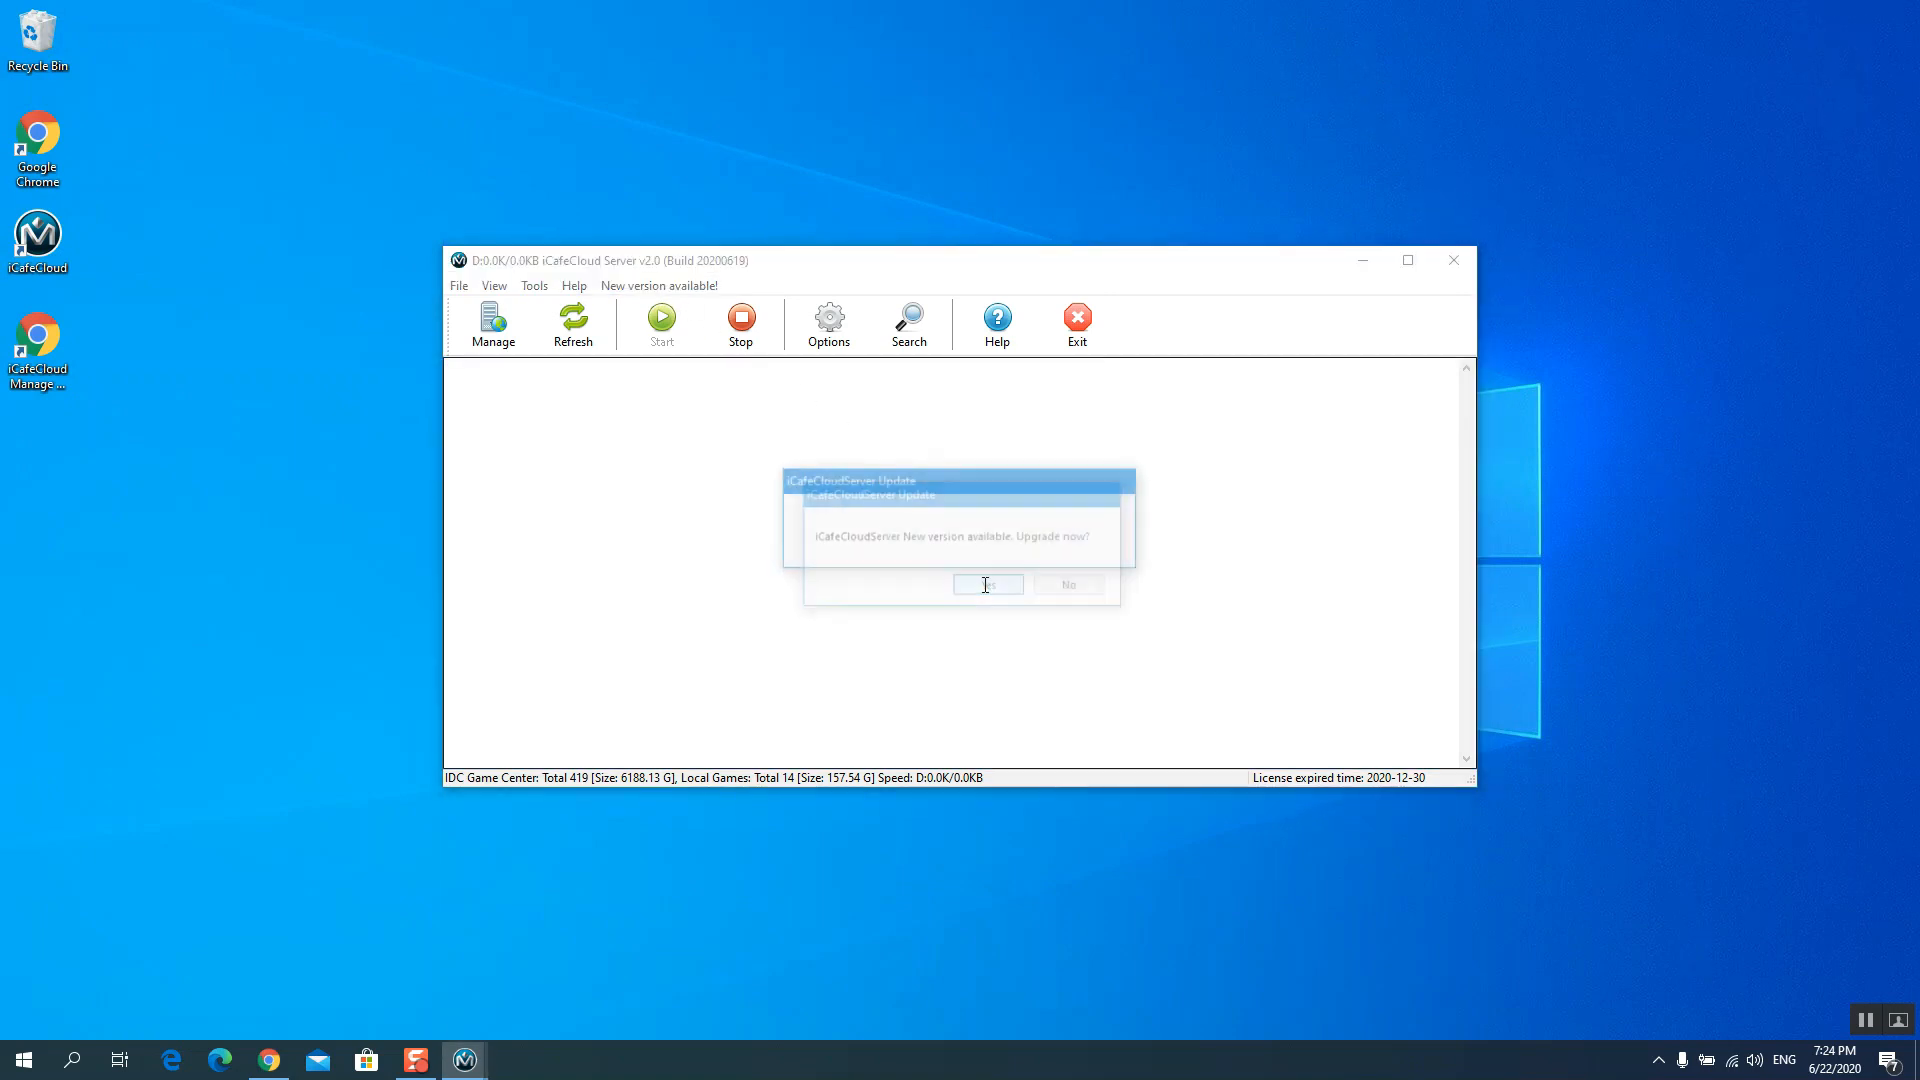
click(988, 584)
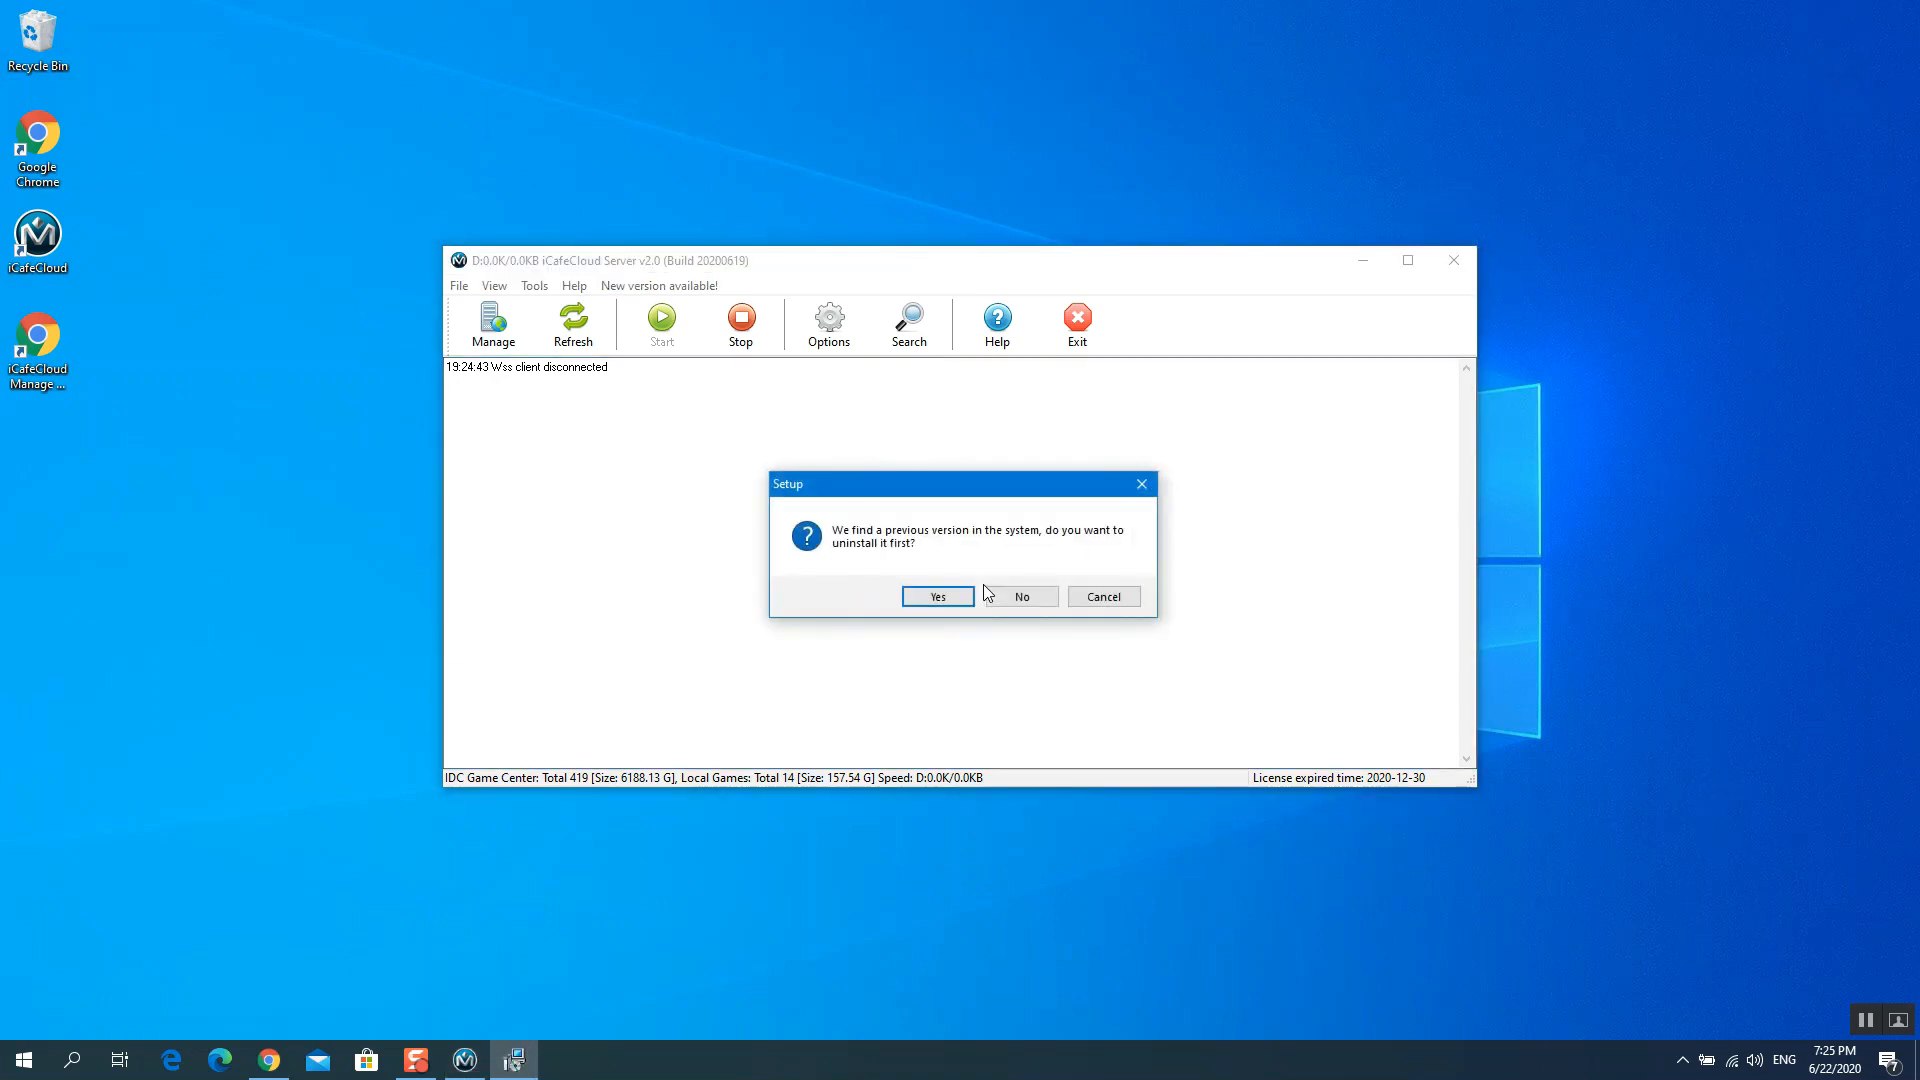
click(936, 596)
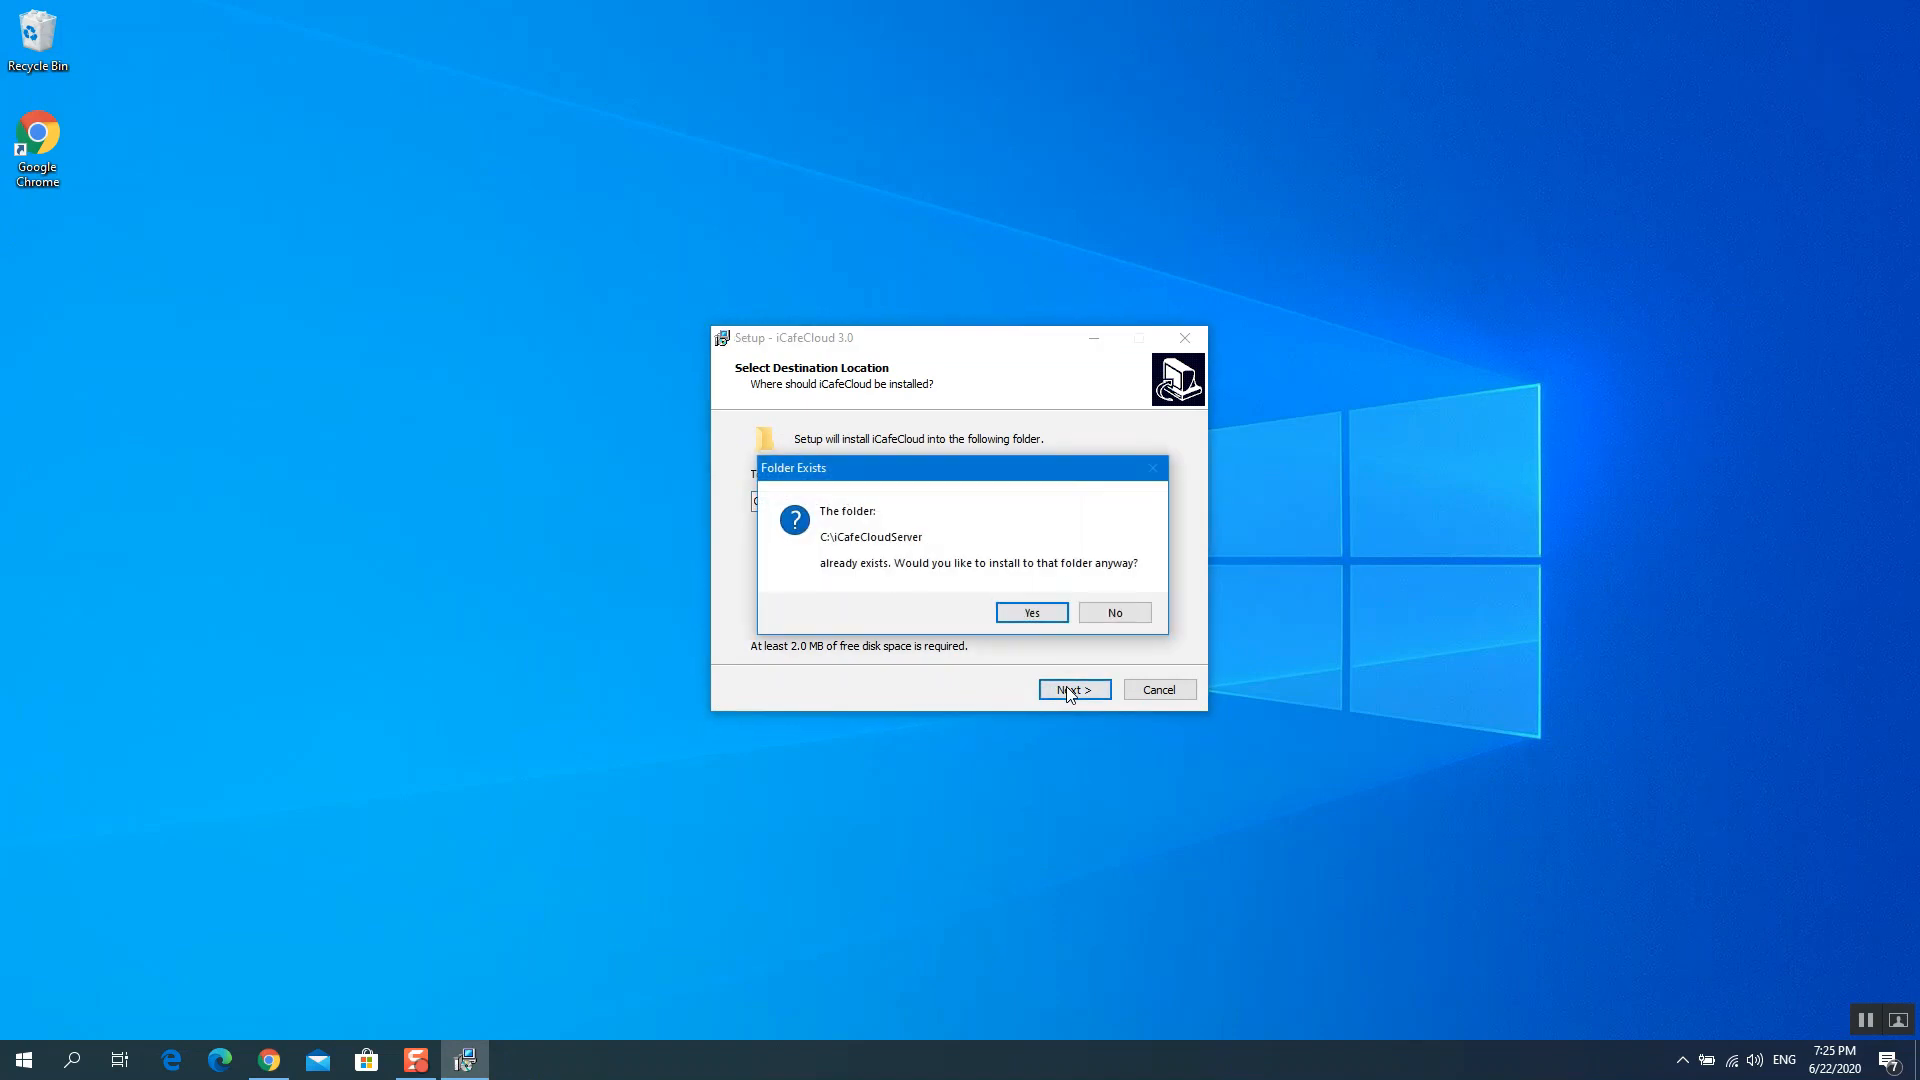
click(1030, 612)
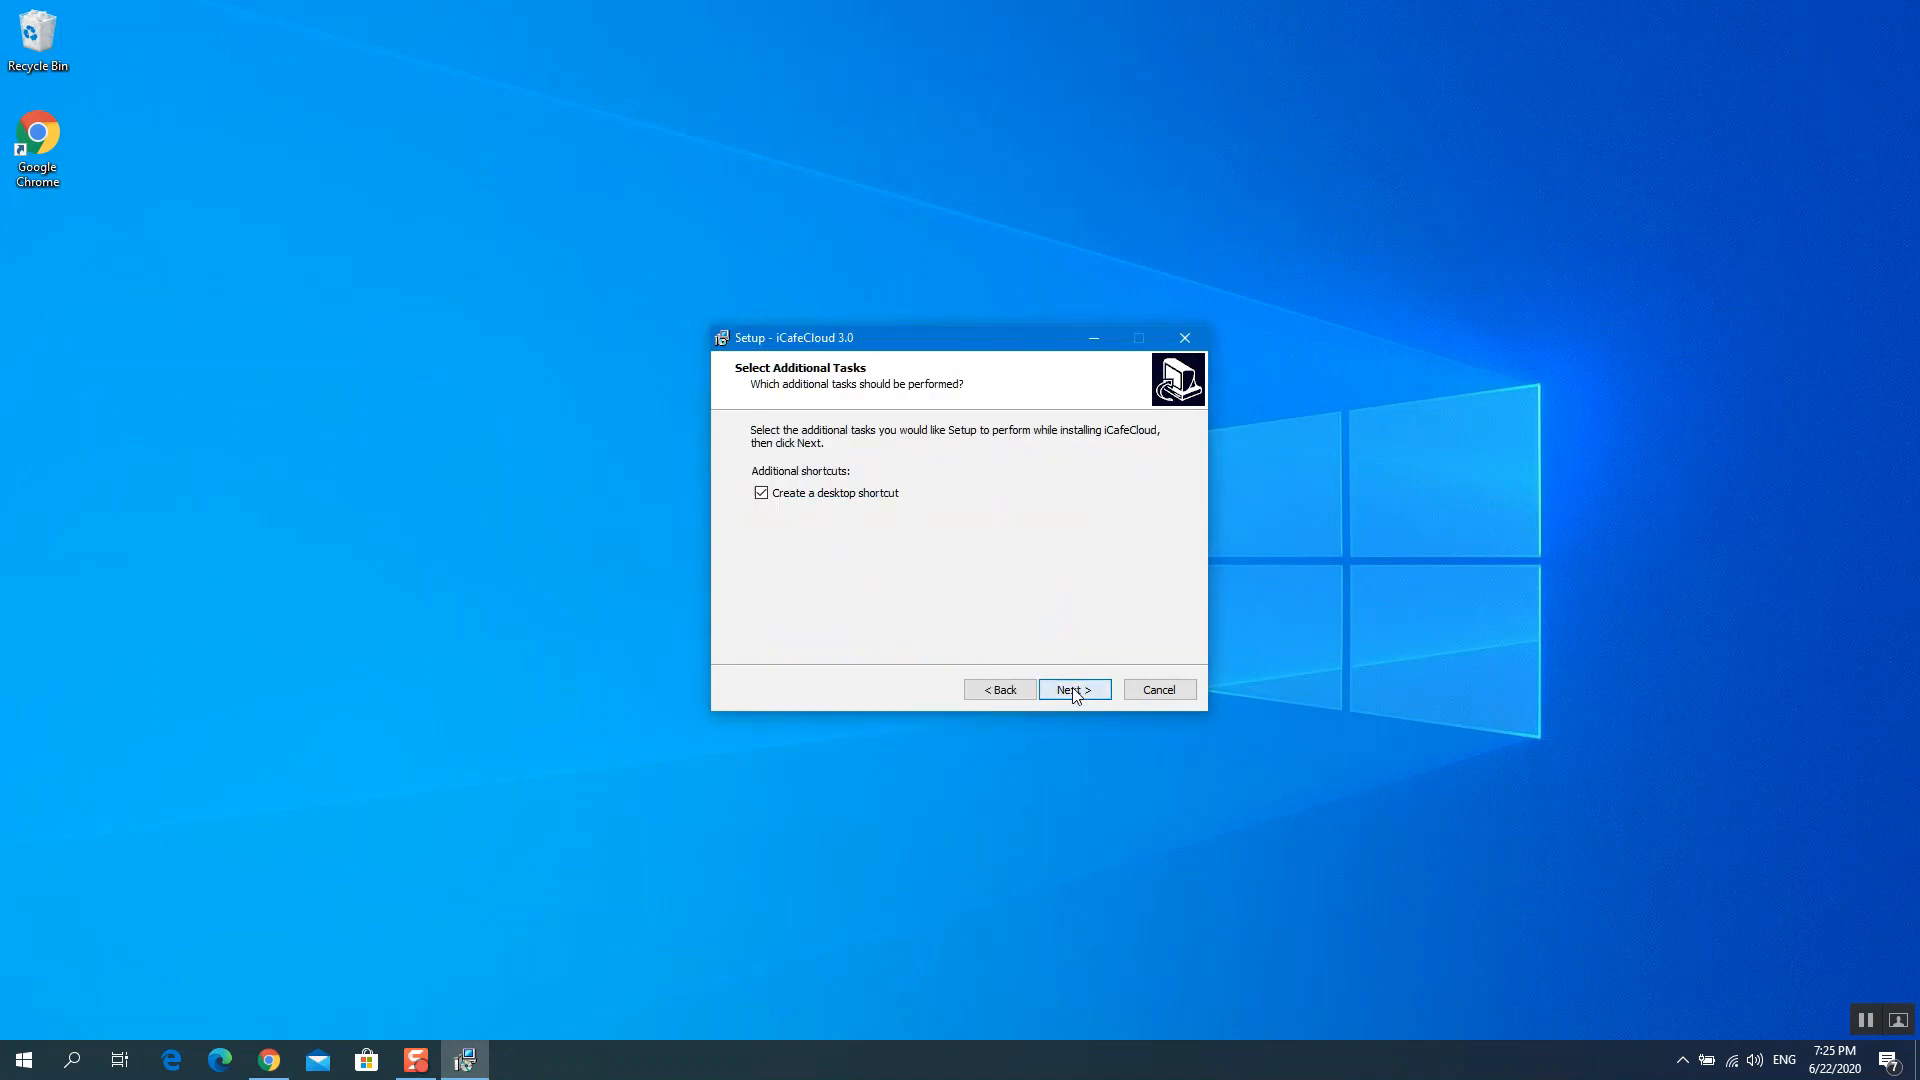
click(1072, 690)
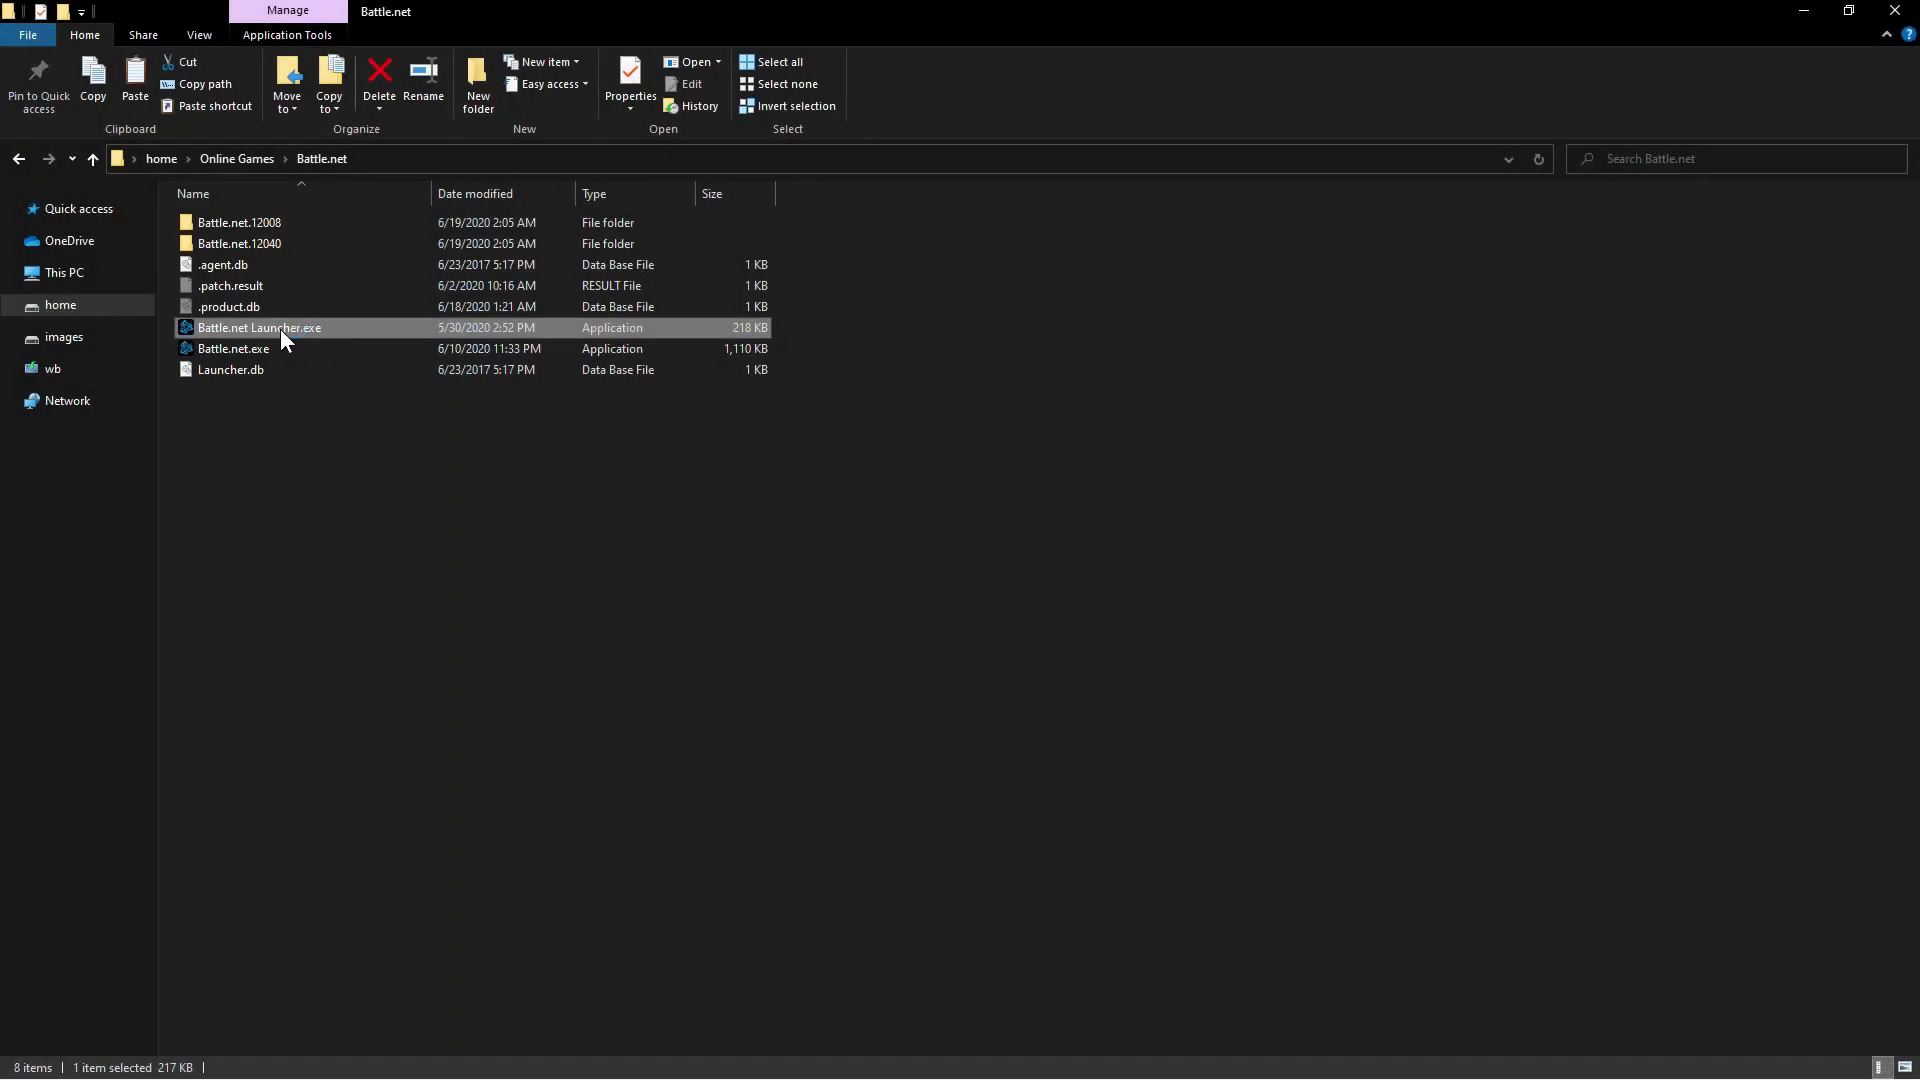
Launch Battle.net Launcher.exe from the Online Games folder and log in
double_click(257, 326)
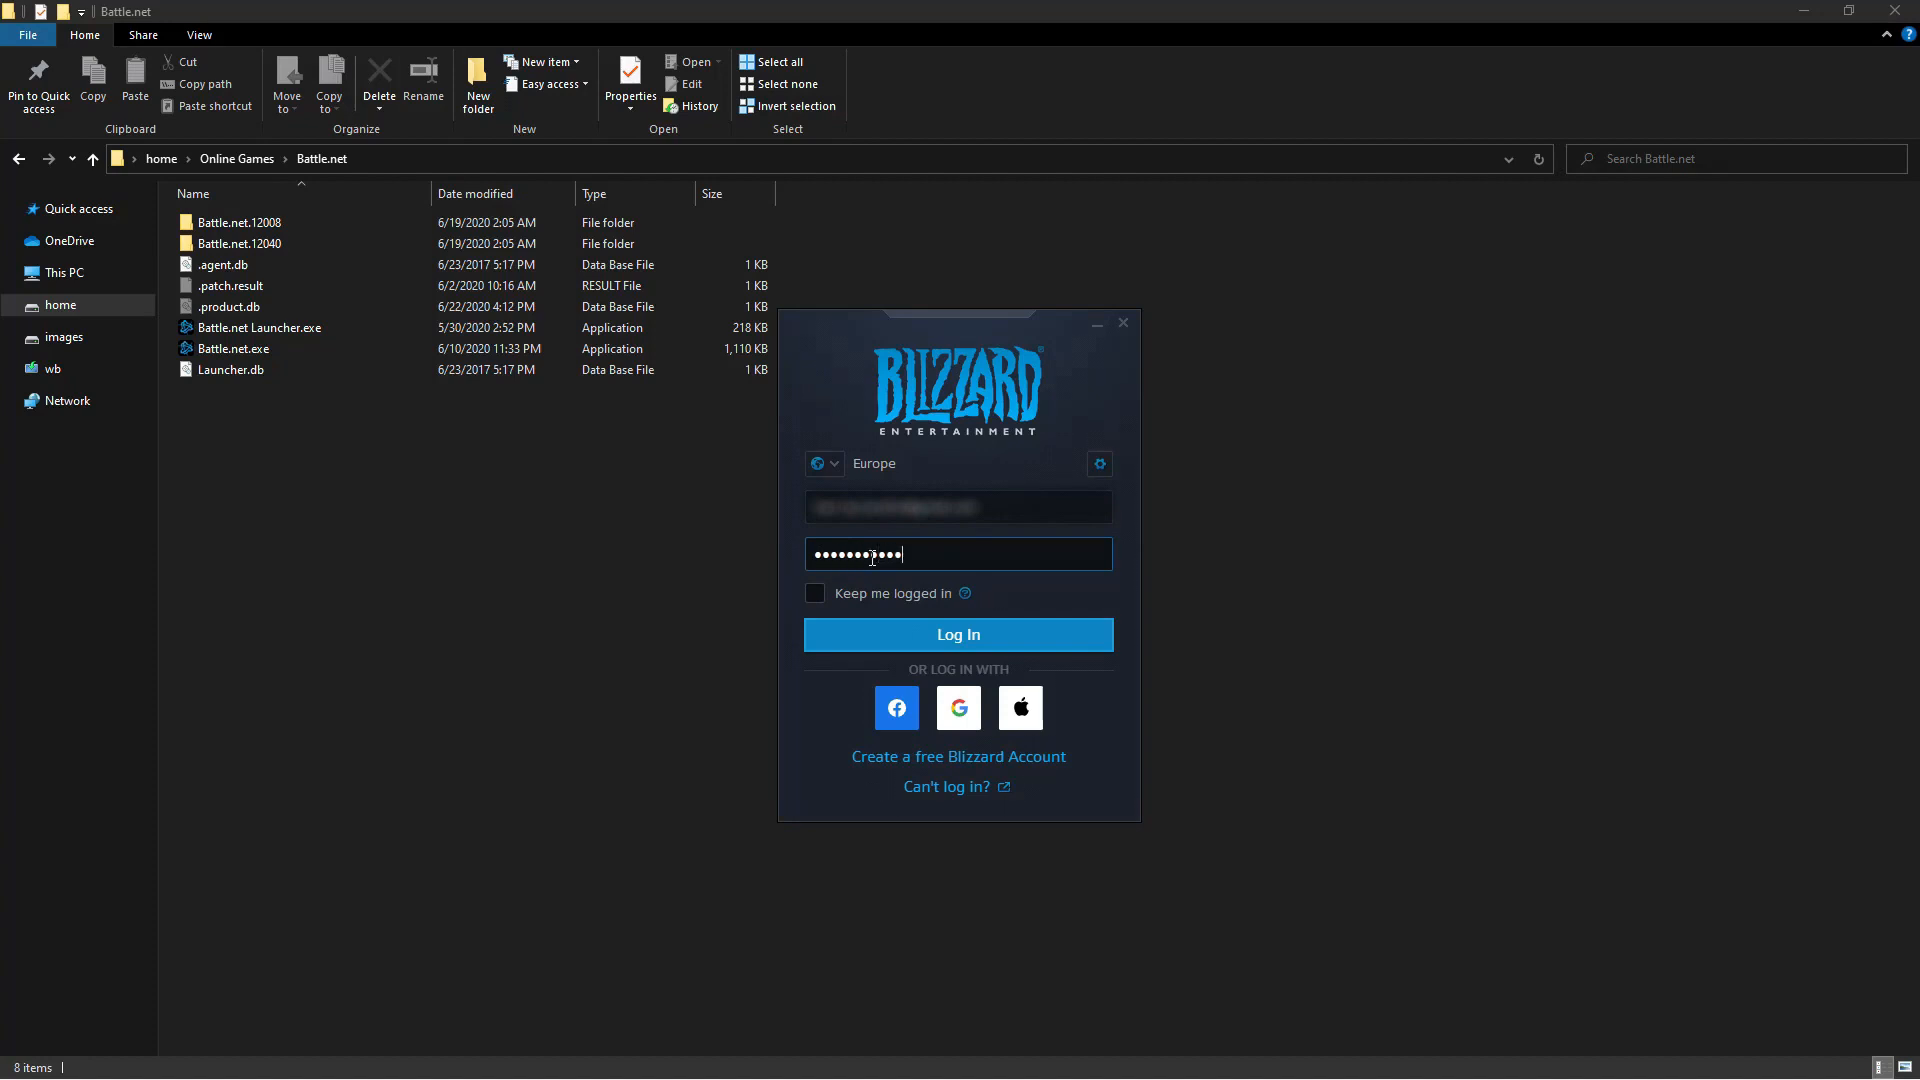
click(958, 634)
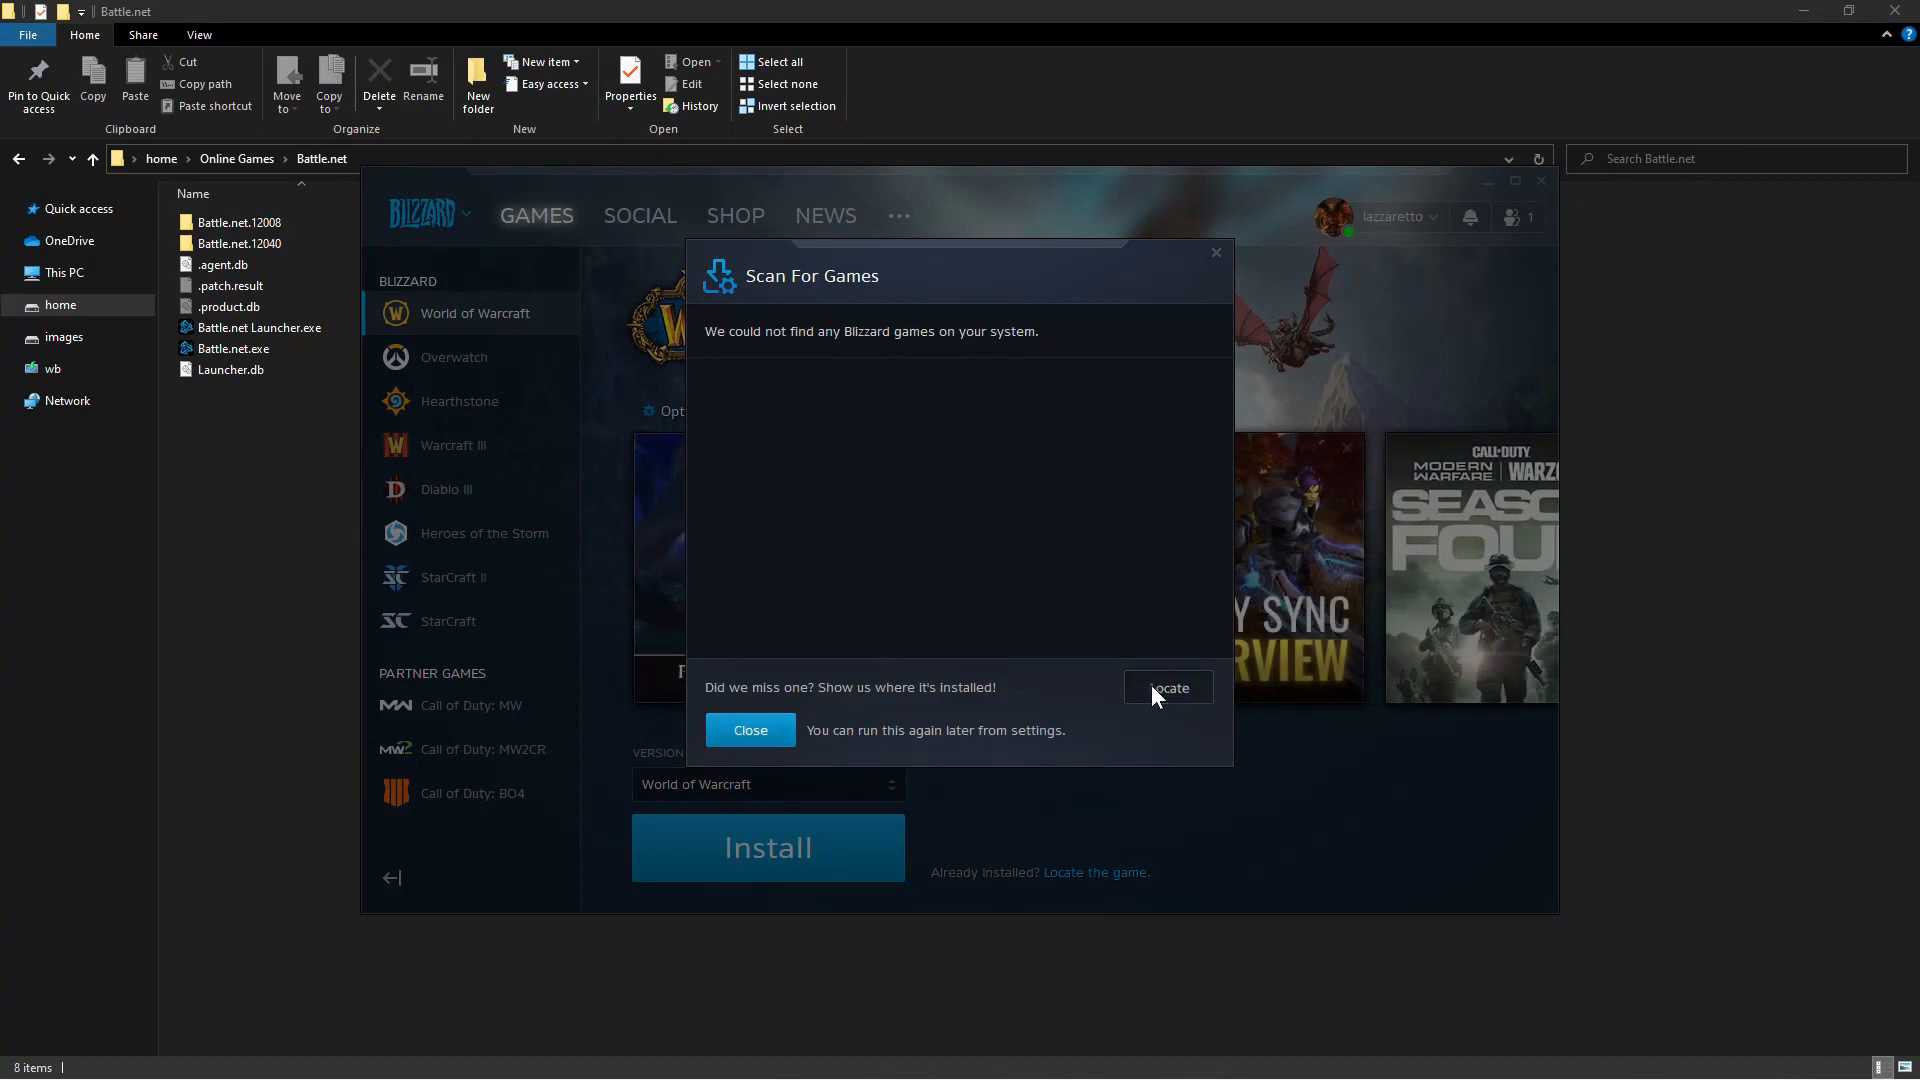
Locate the existing Overwatch install in files > games and close the scan results
click(1166, 686)
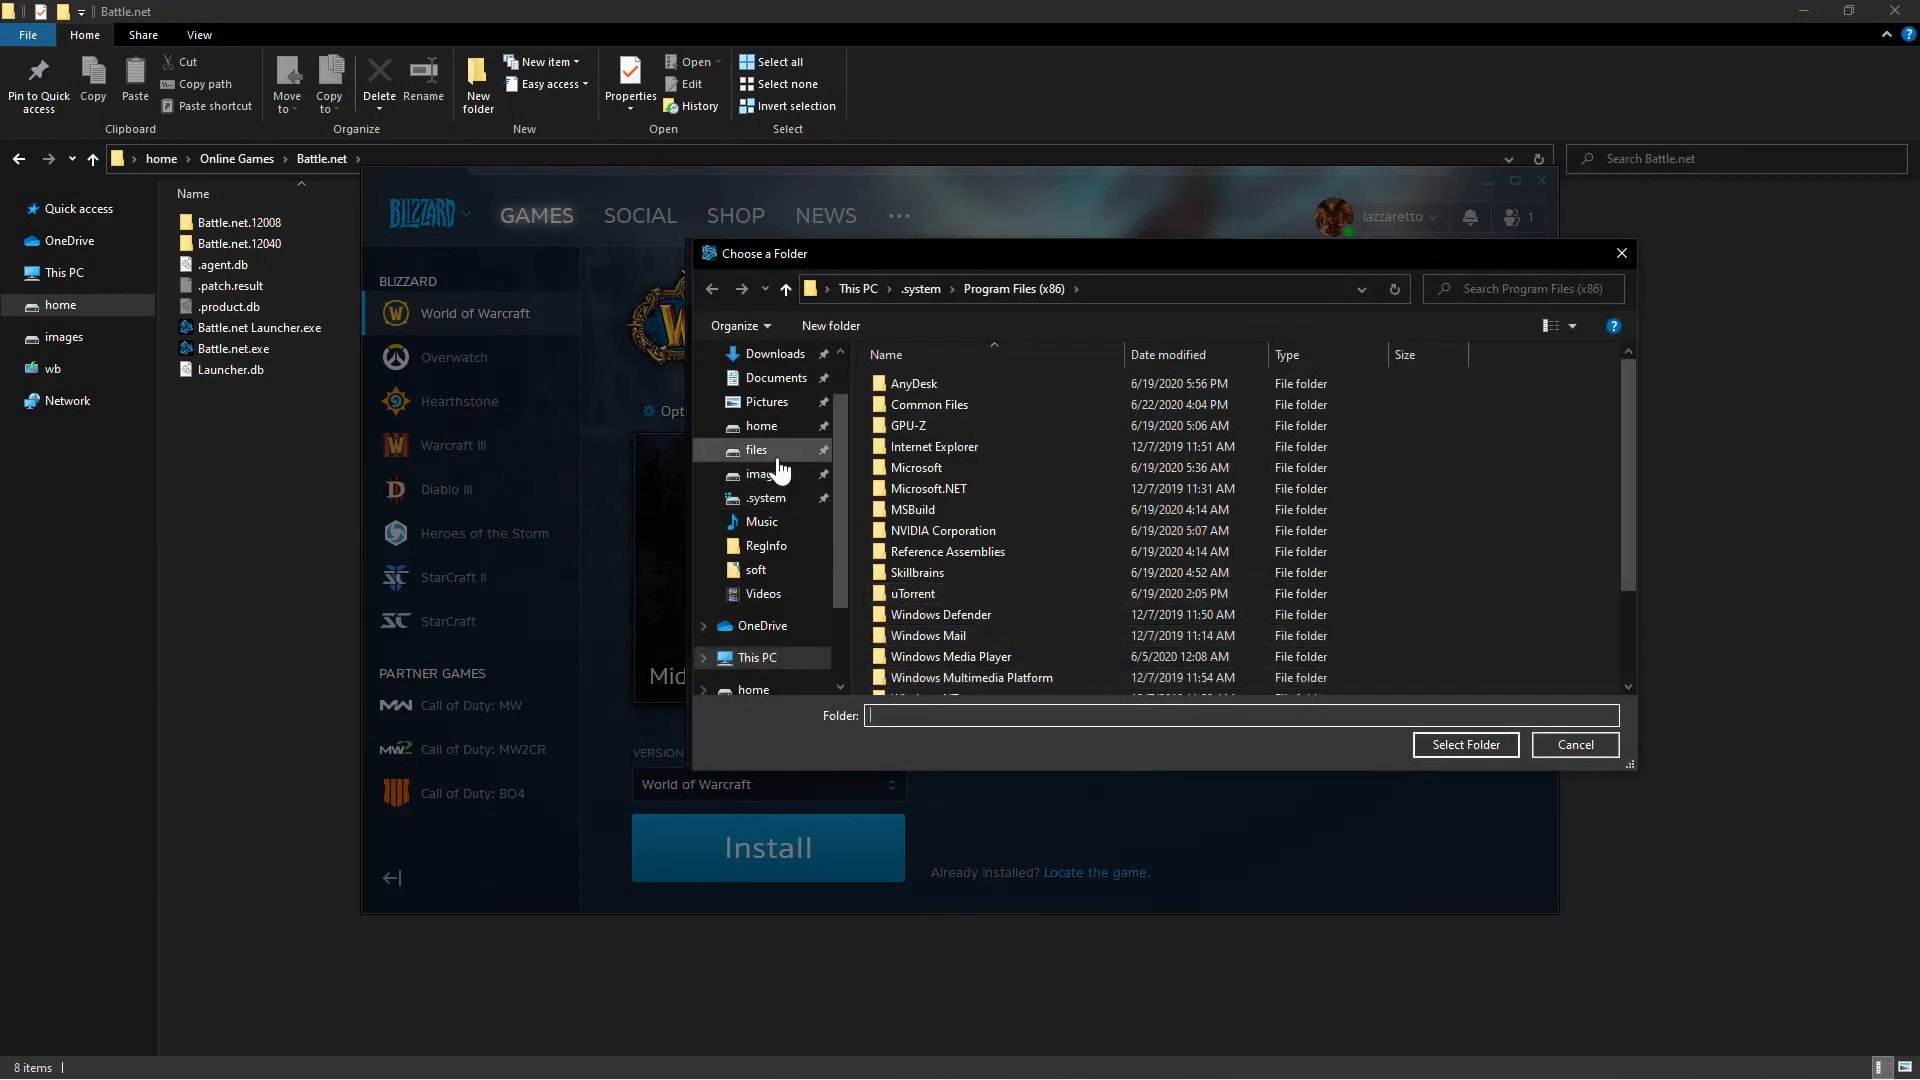
click(754, 450)
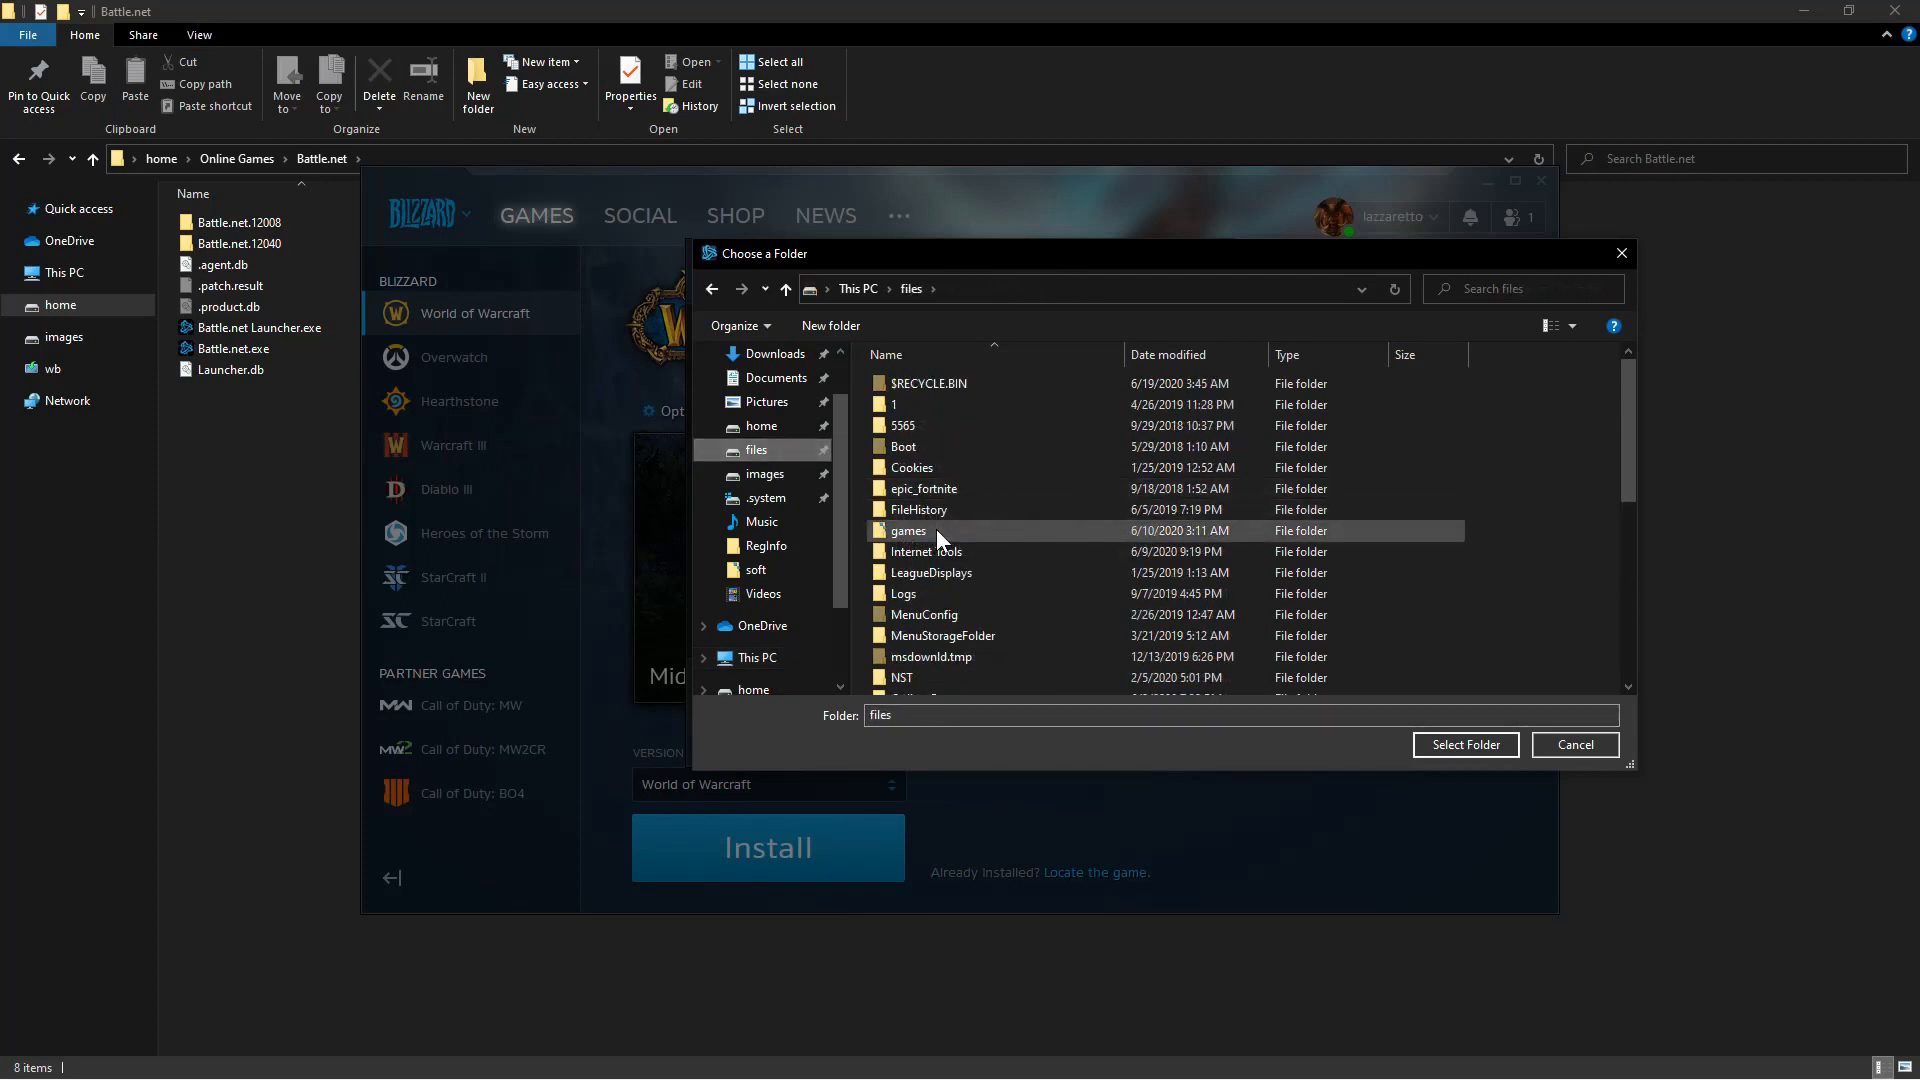
double_click(908, 530)
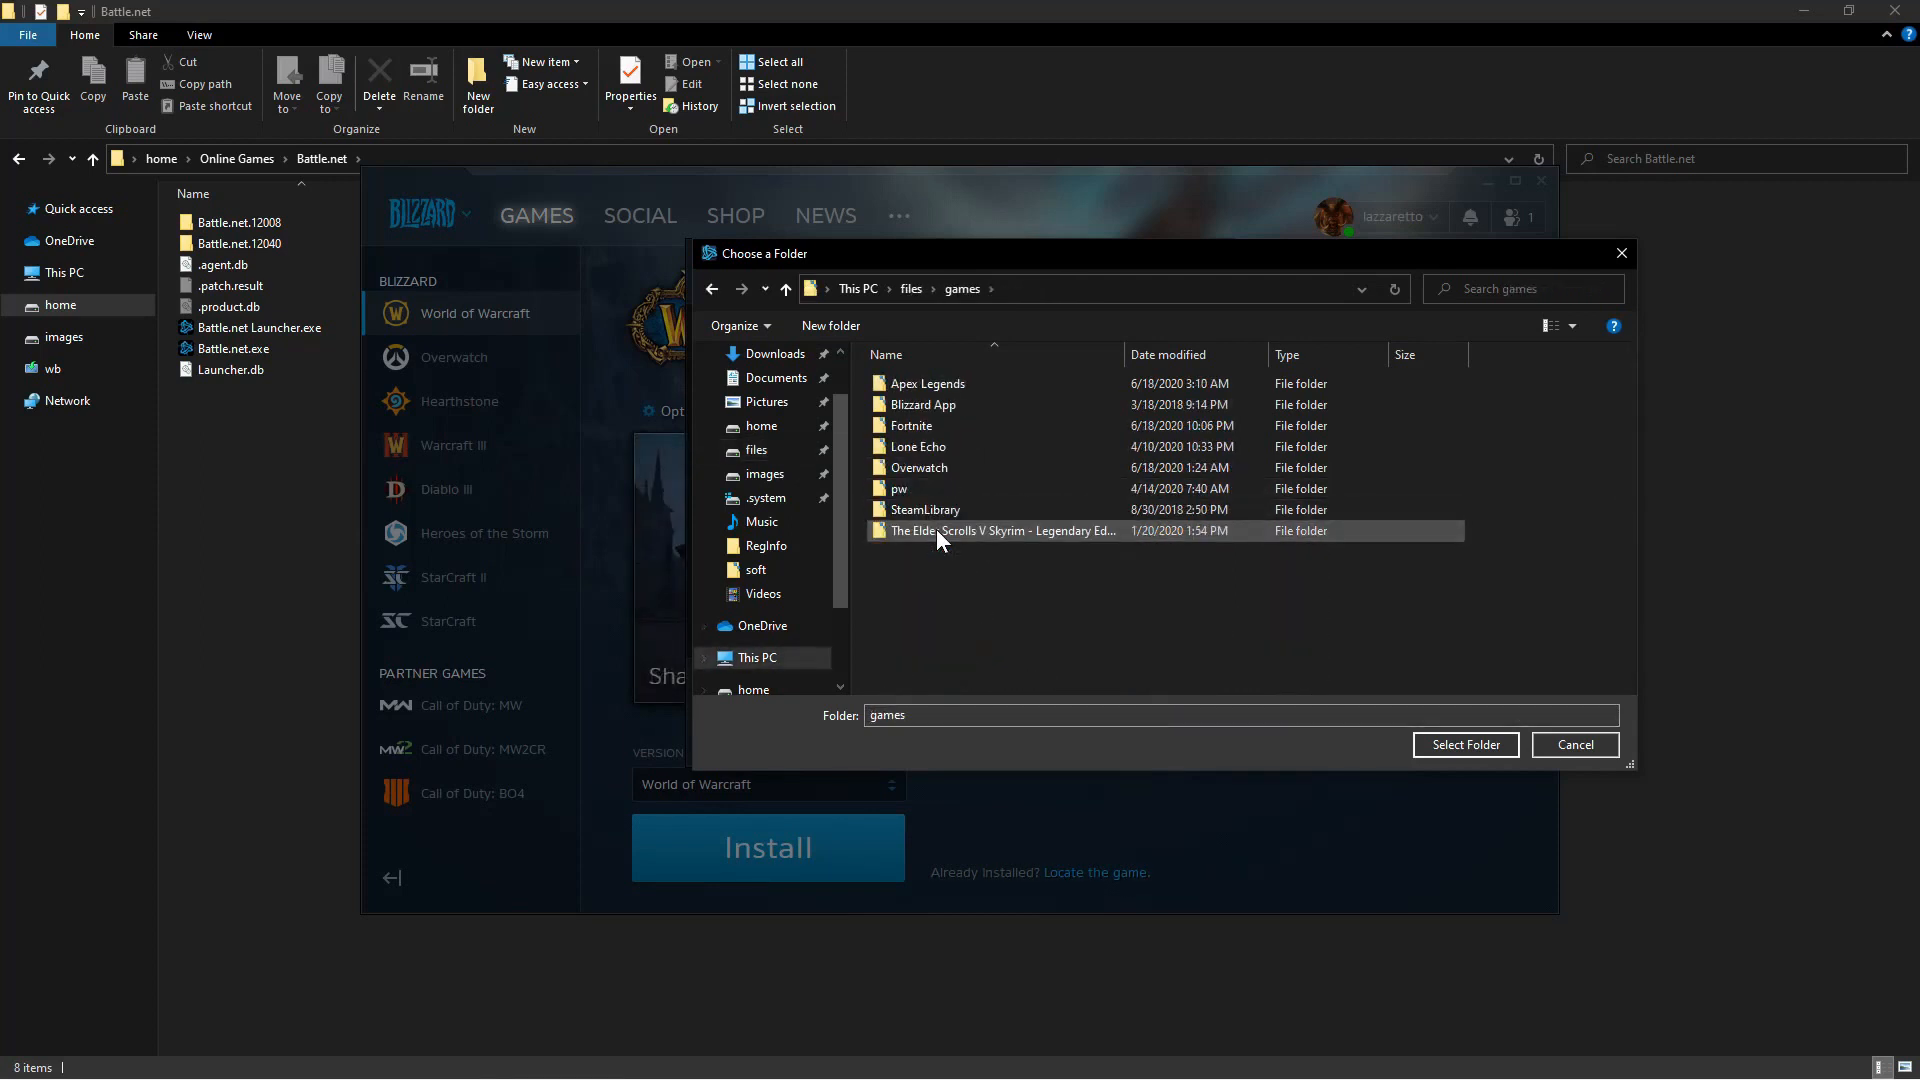
click(917, 466)
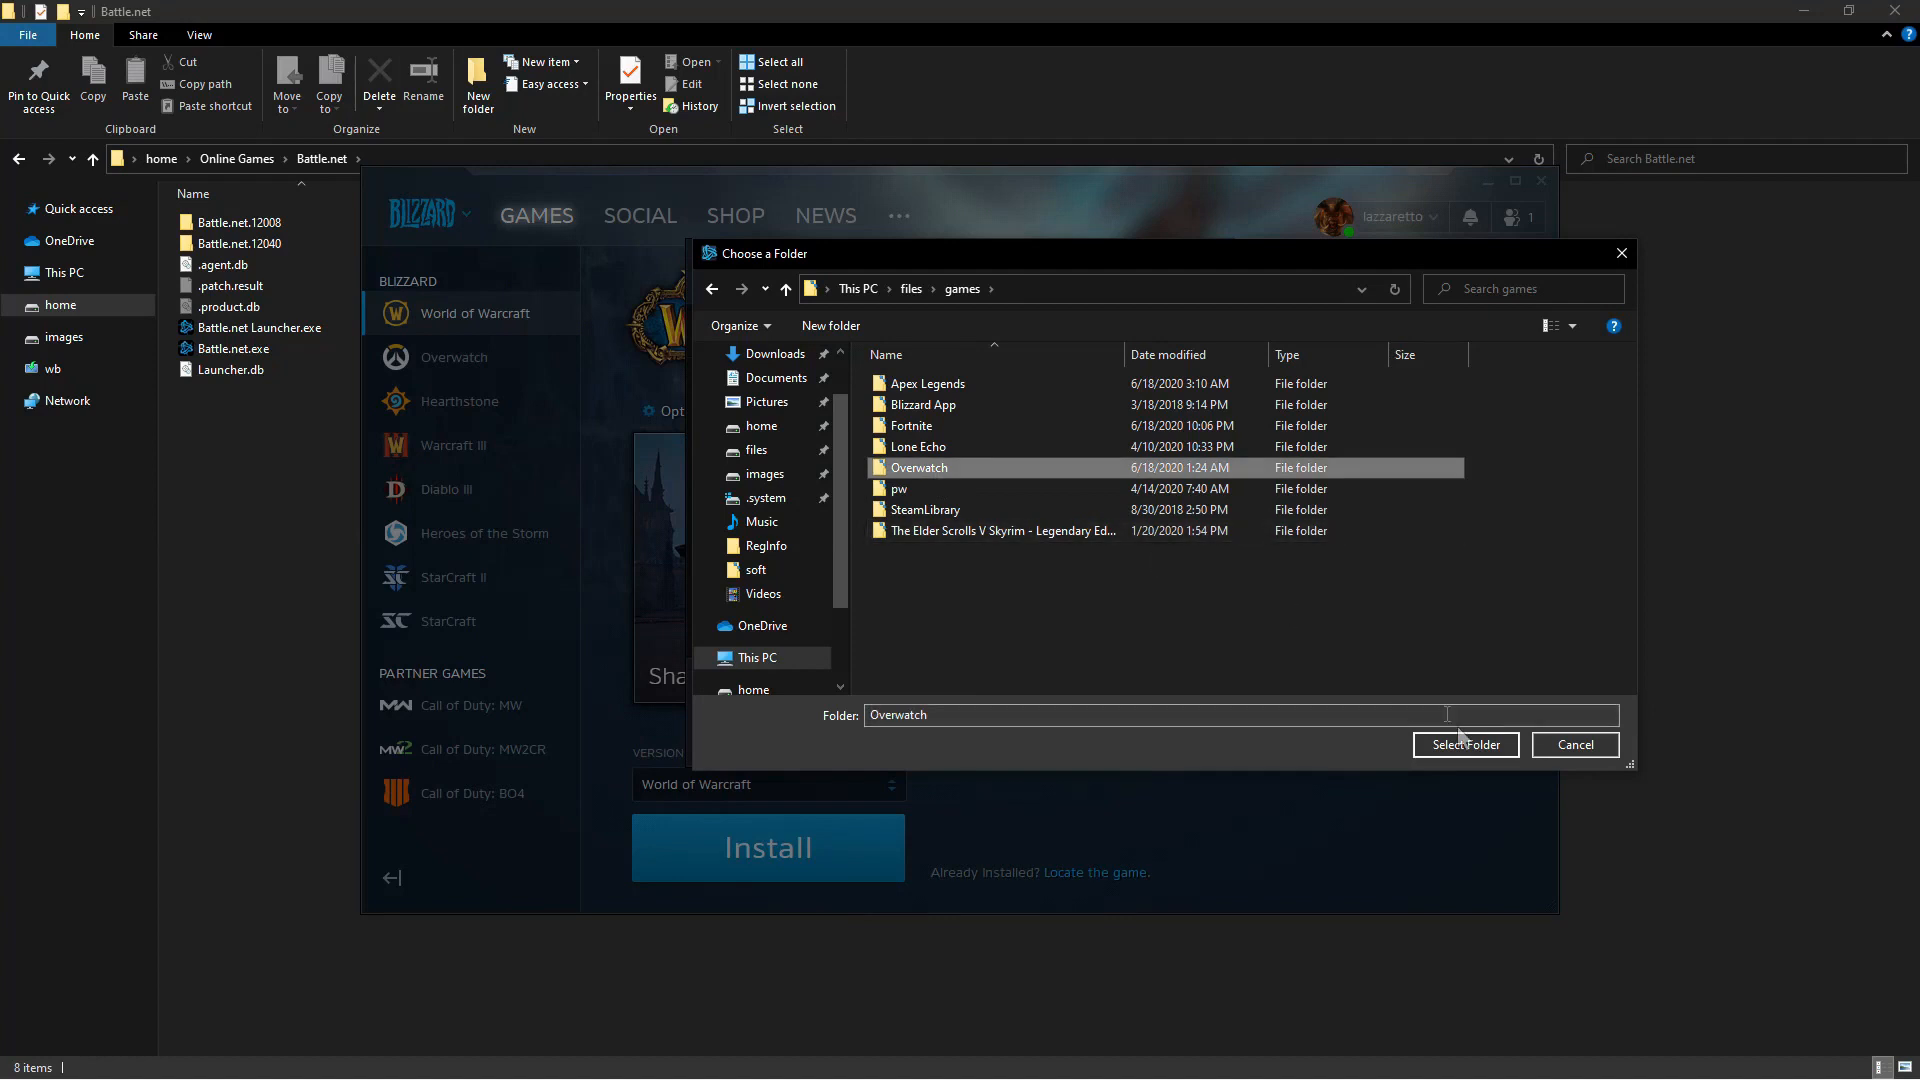
click(1464, 744)
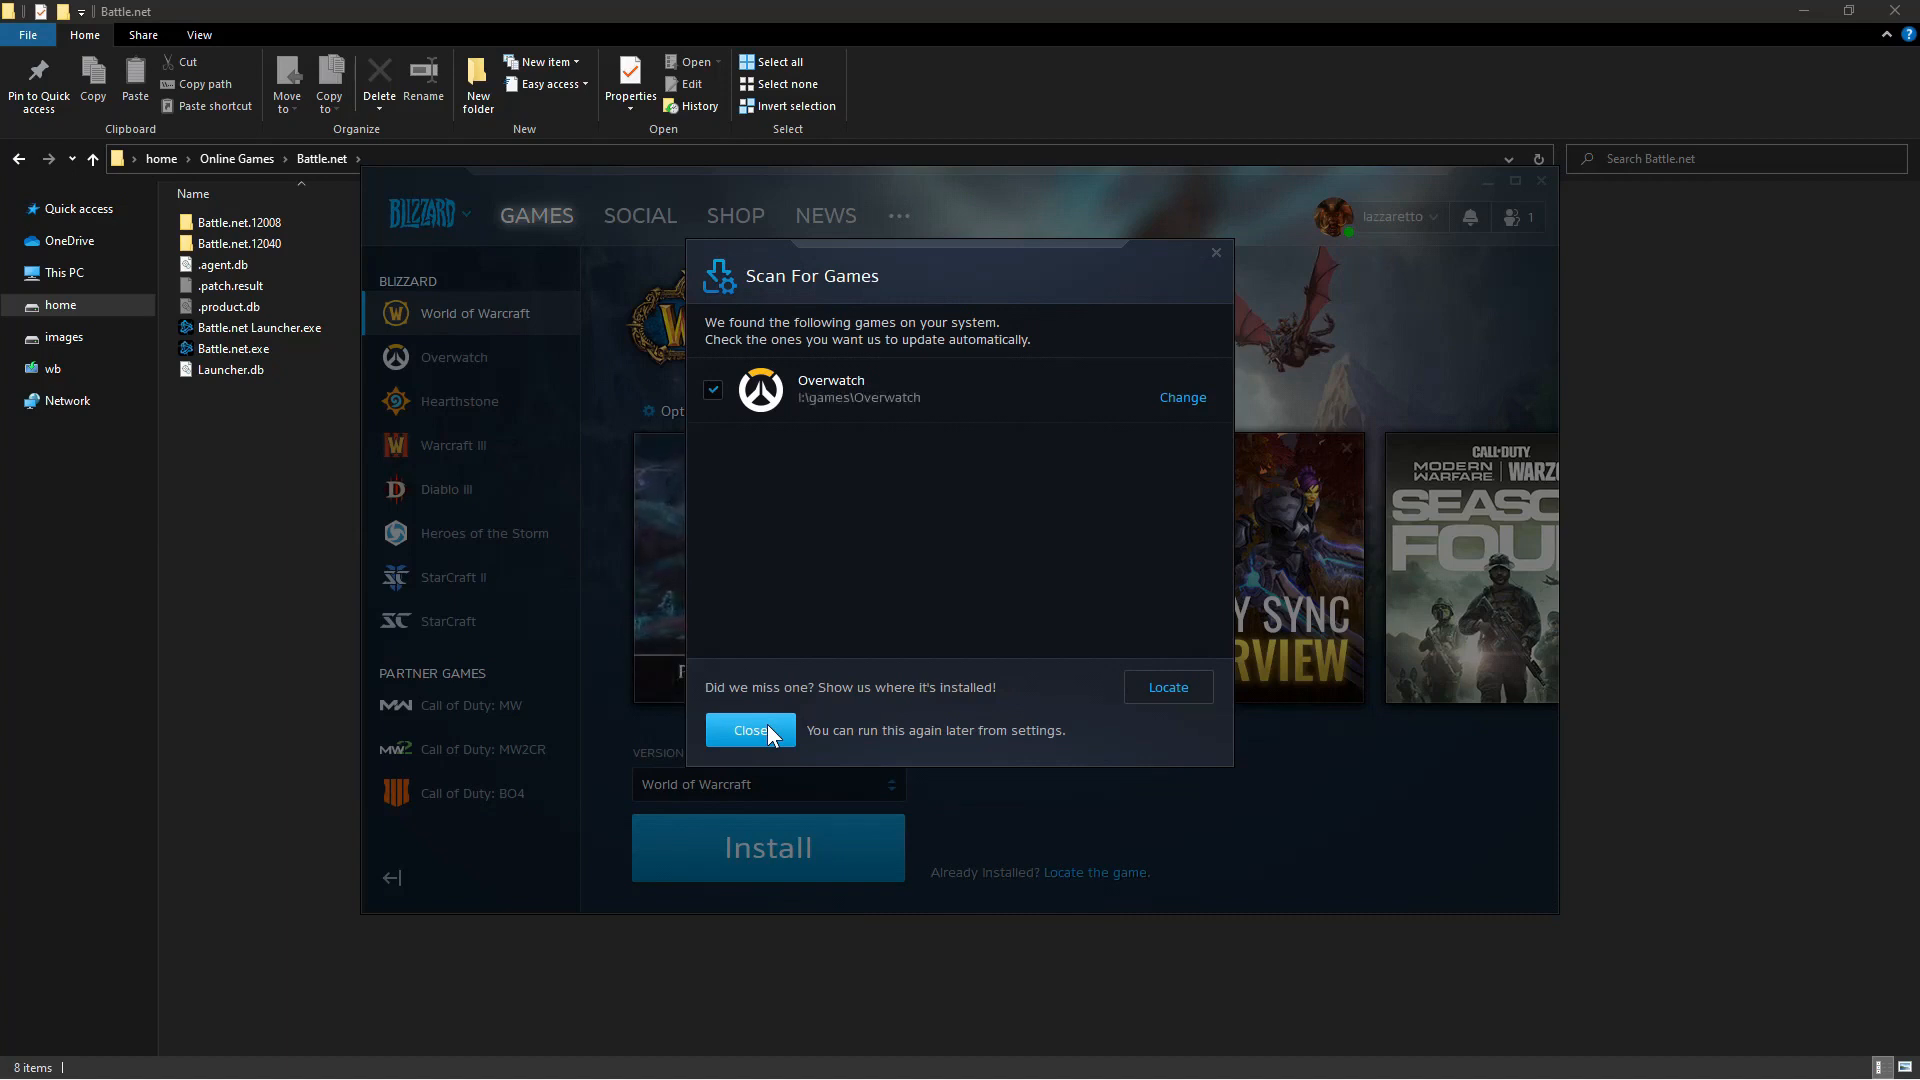
click(750, 730)
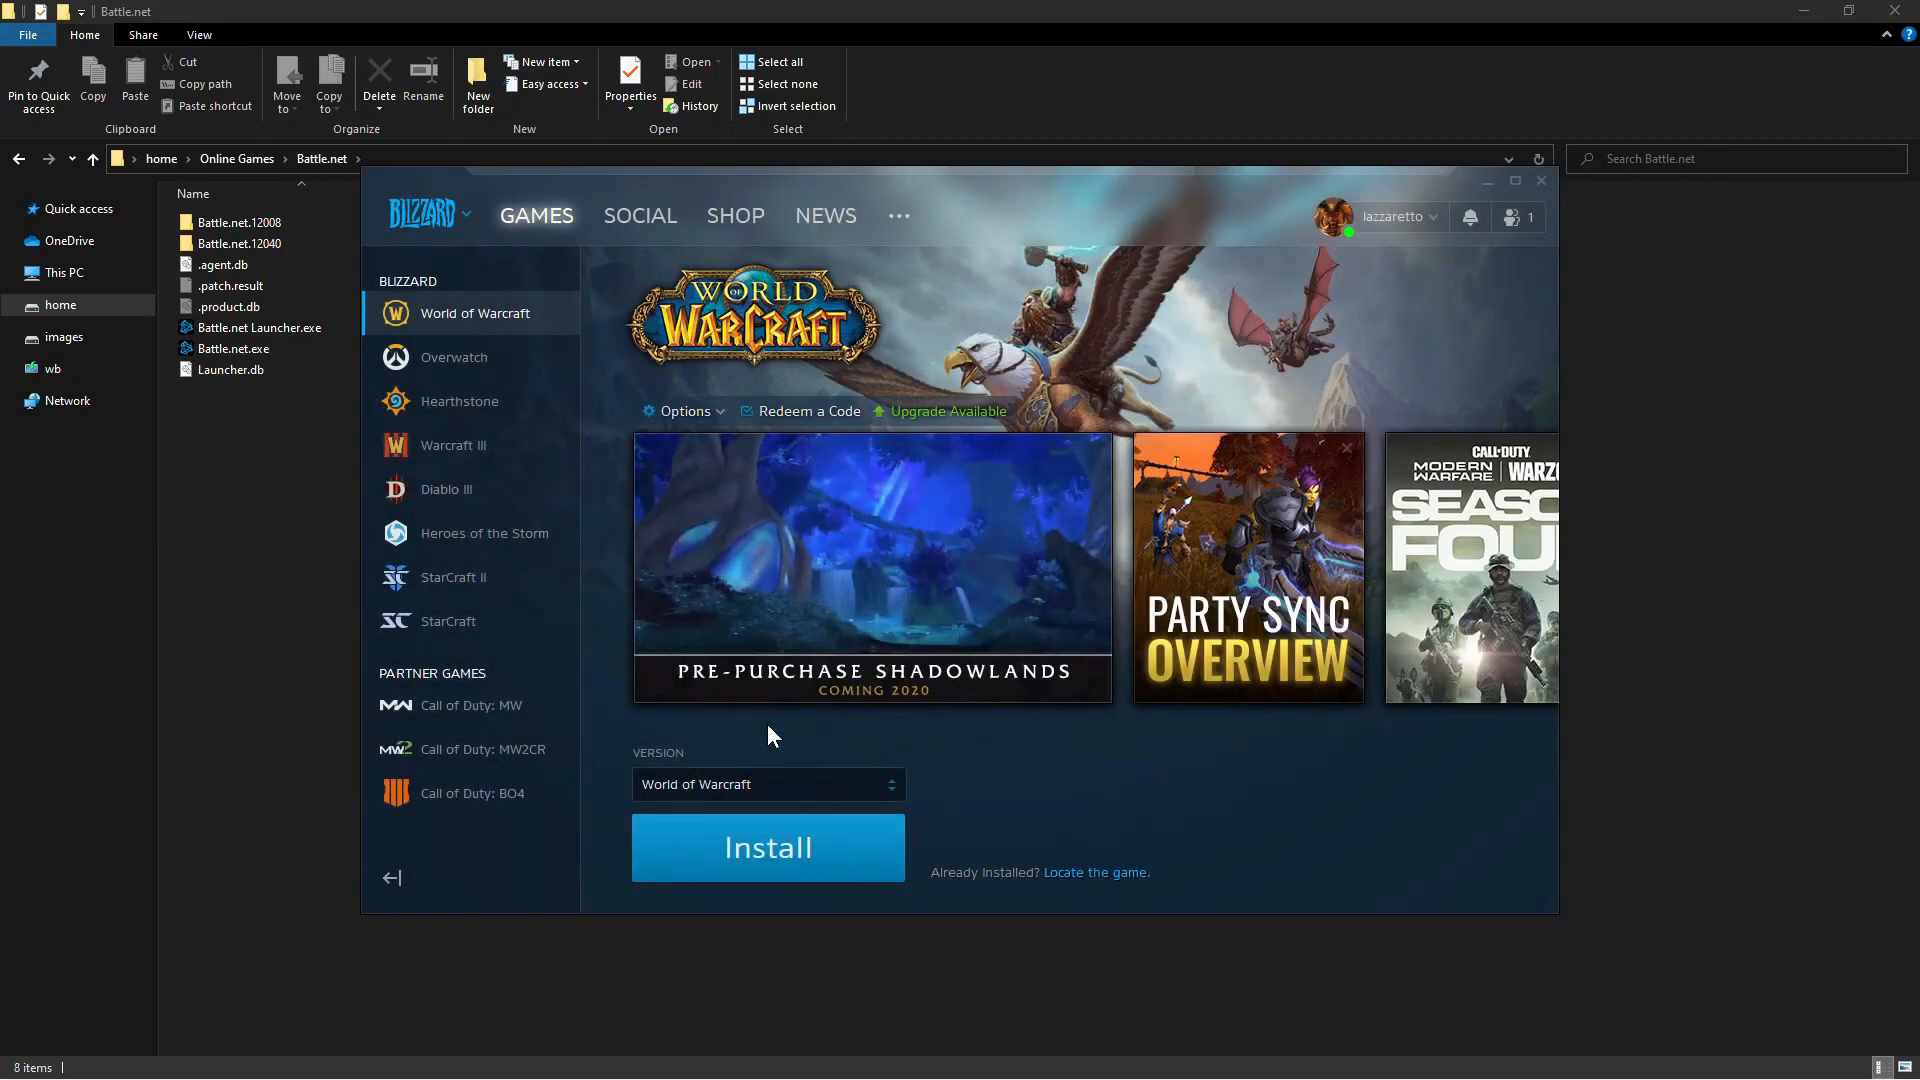
Start the Overwatch update, then exit Battle.net fully rather than minimizing to tray
click(454, 356)
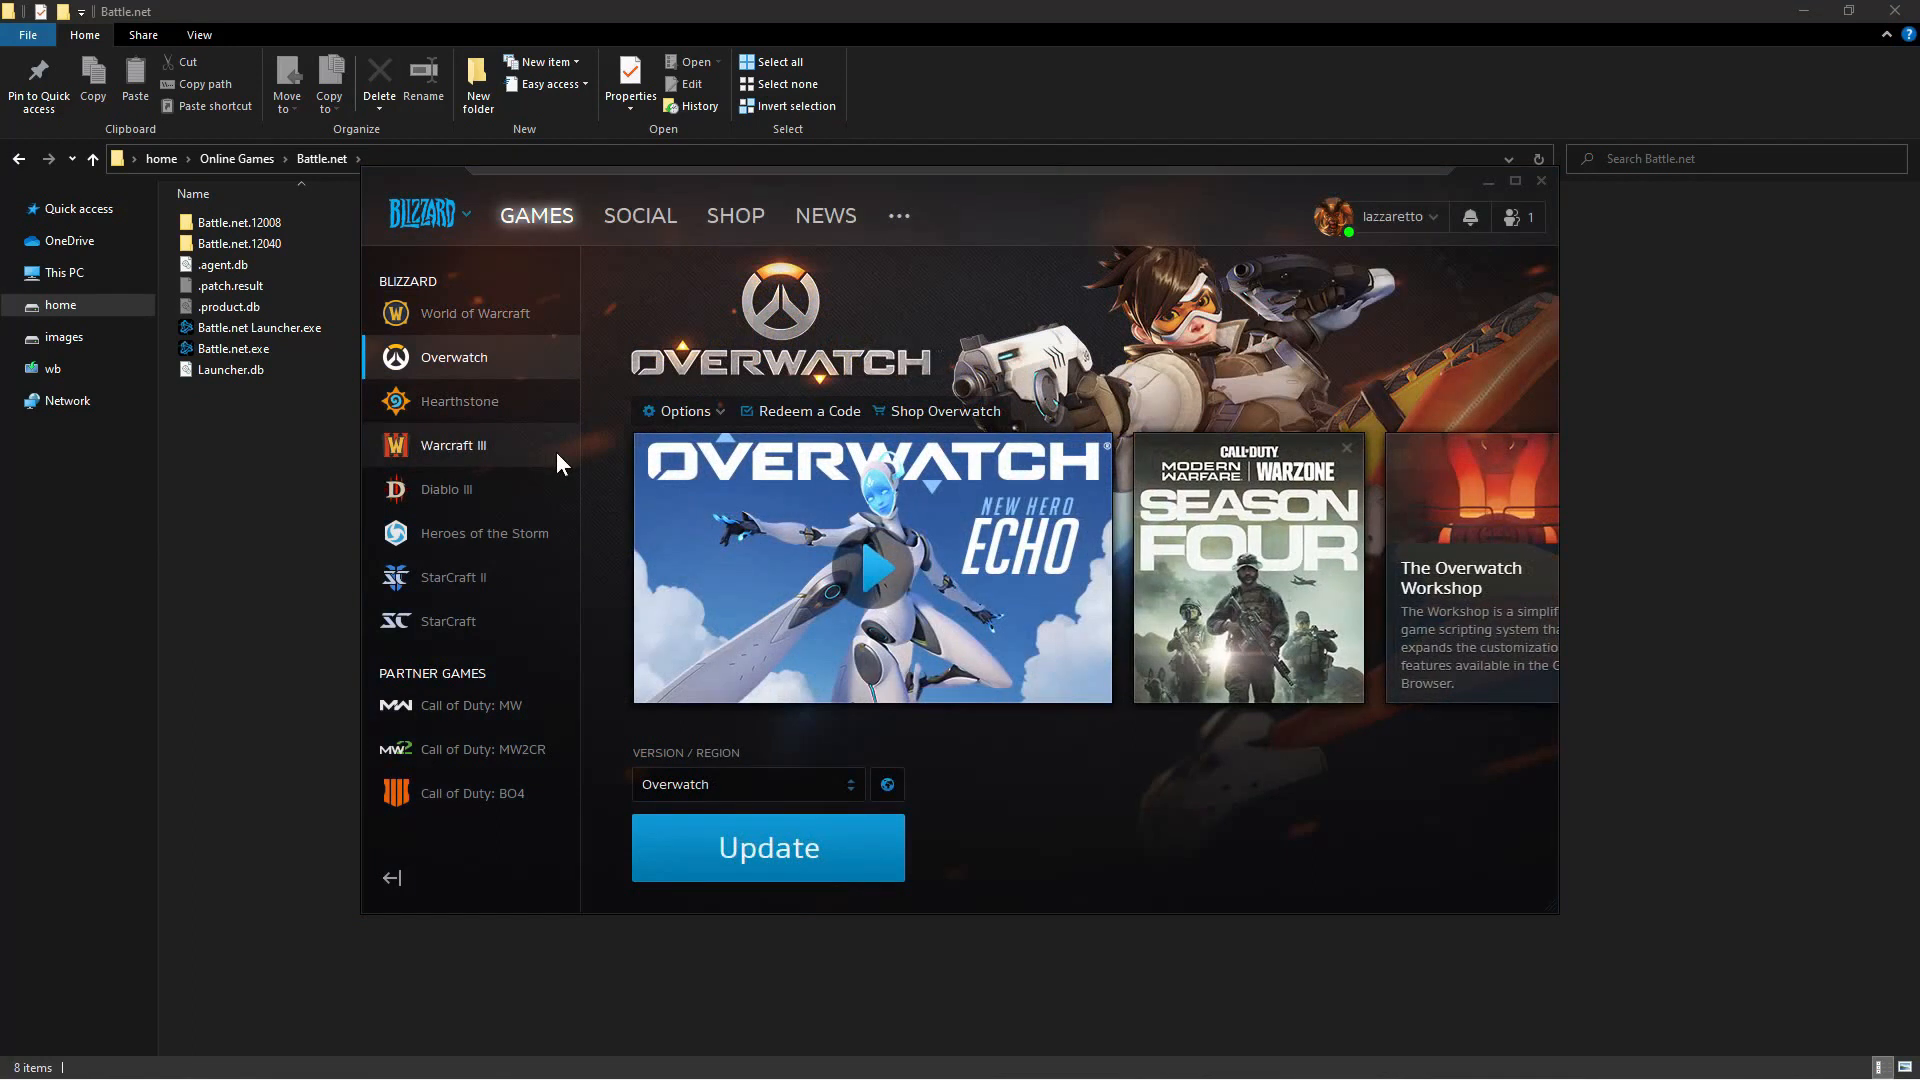
click(768, 846)
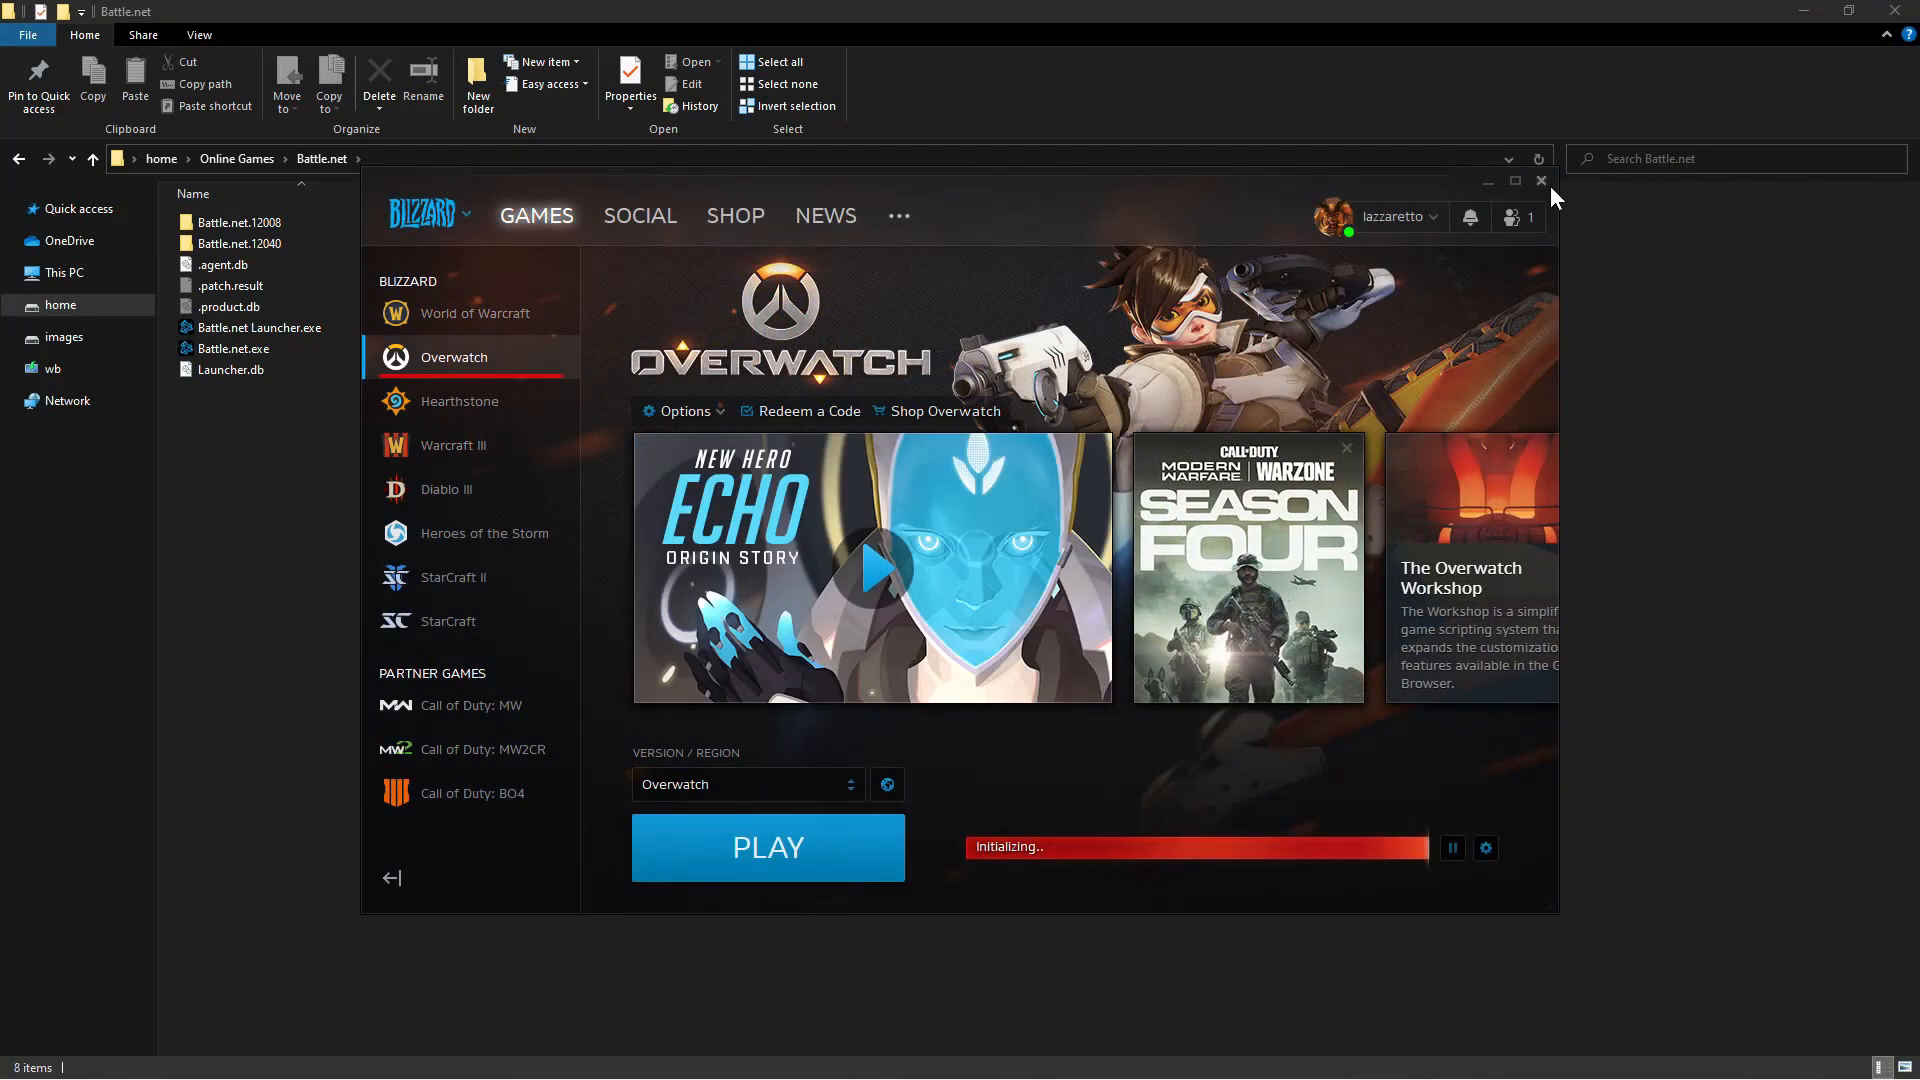
click(1542, 182)
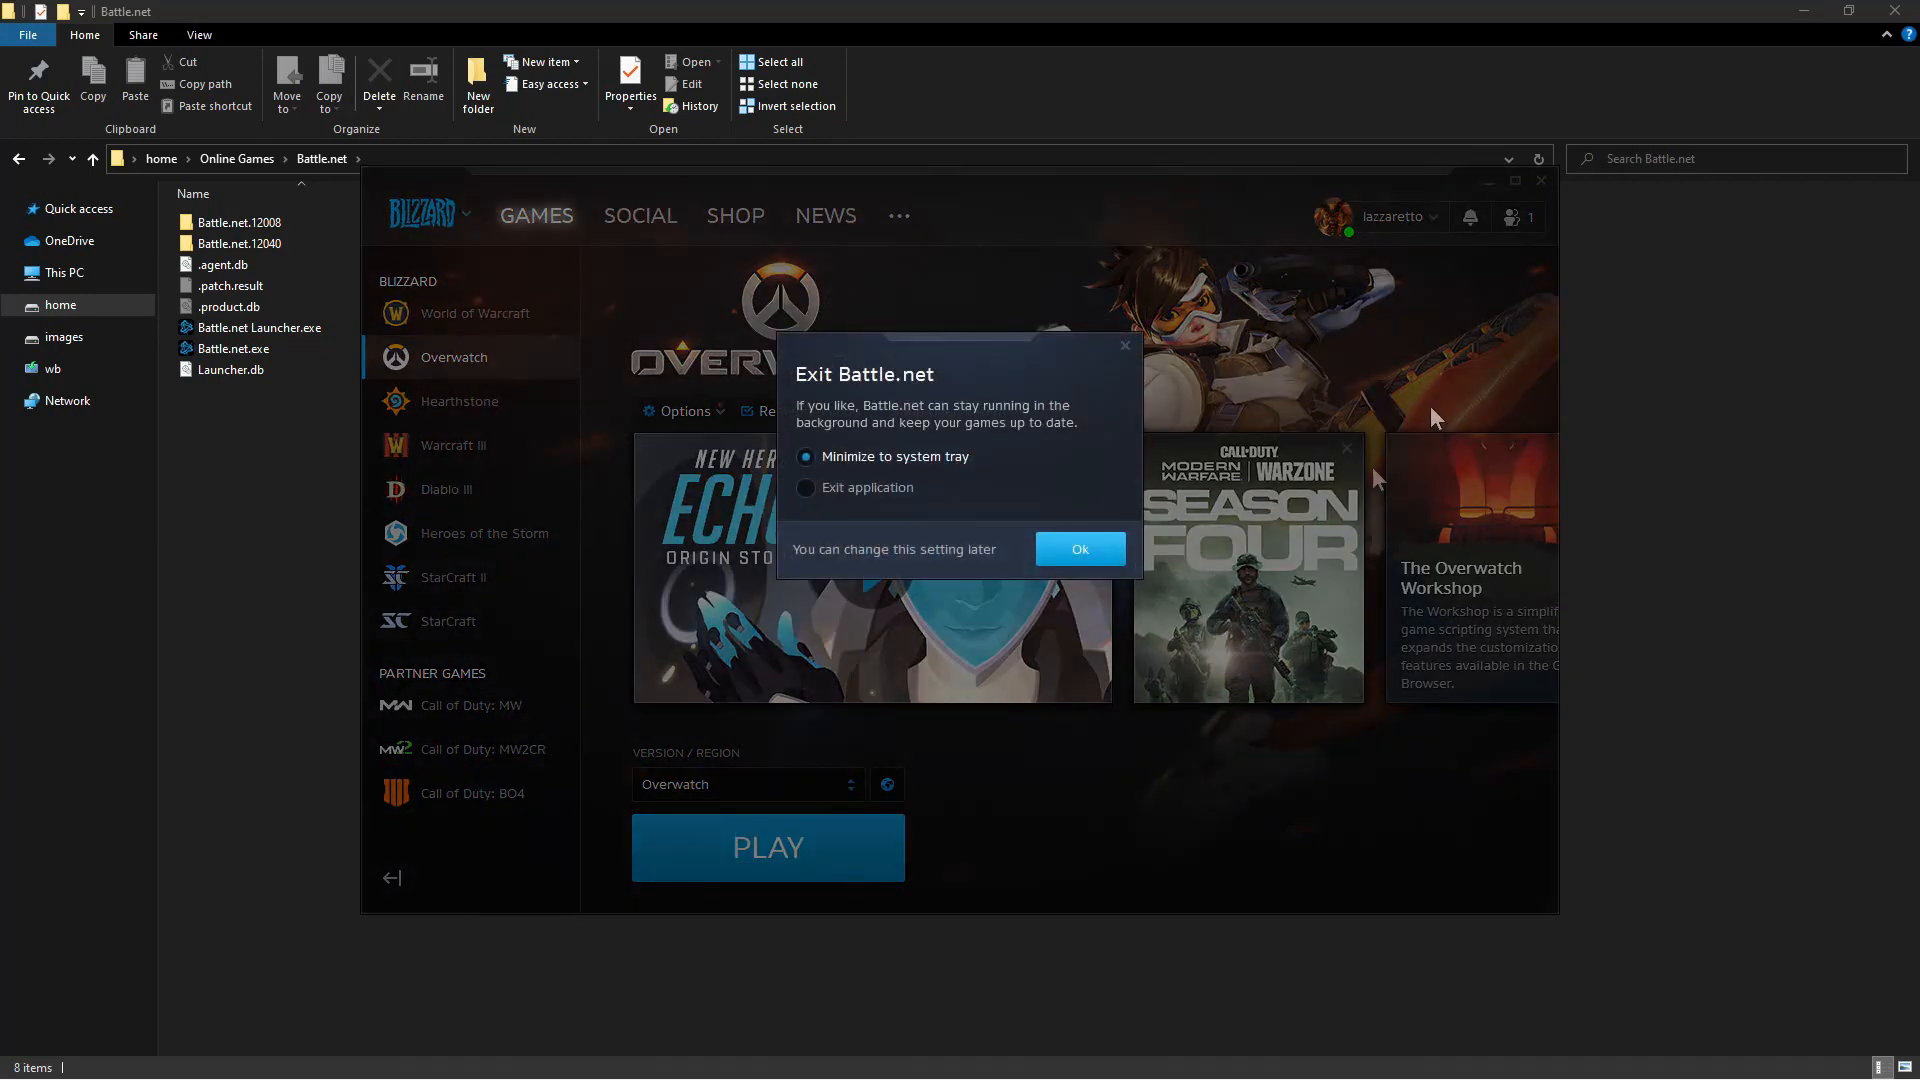
click(806, 488)
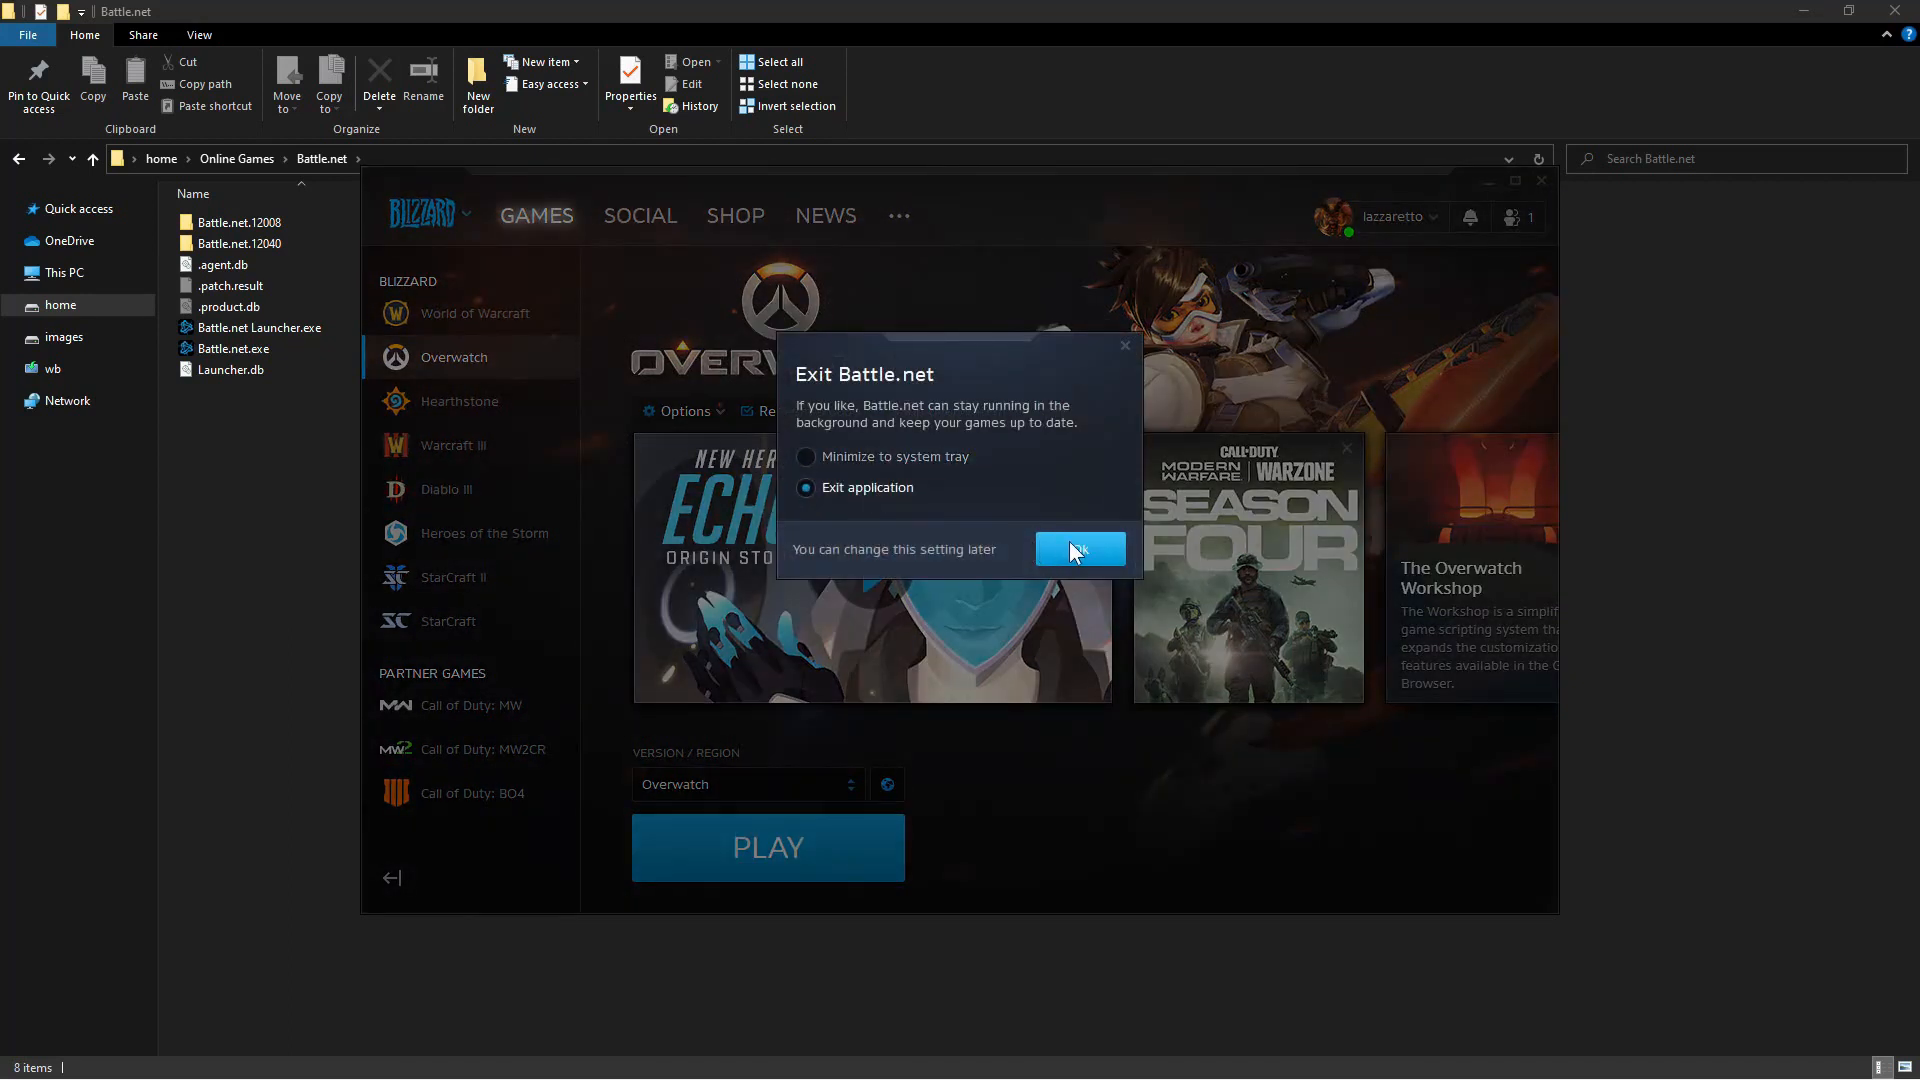
click(1078, 548)
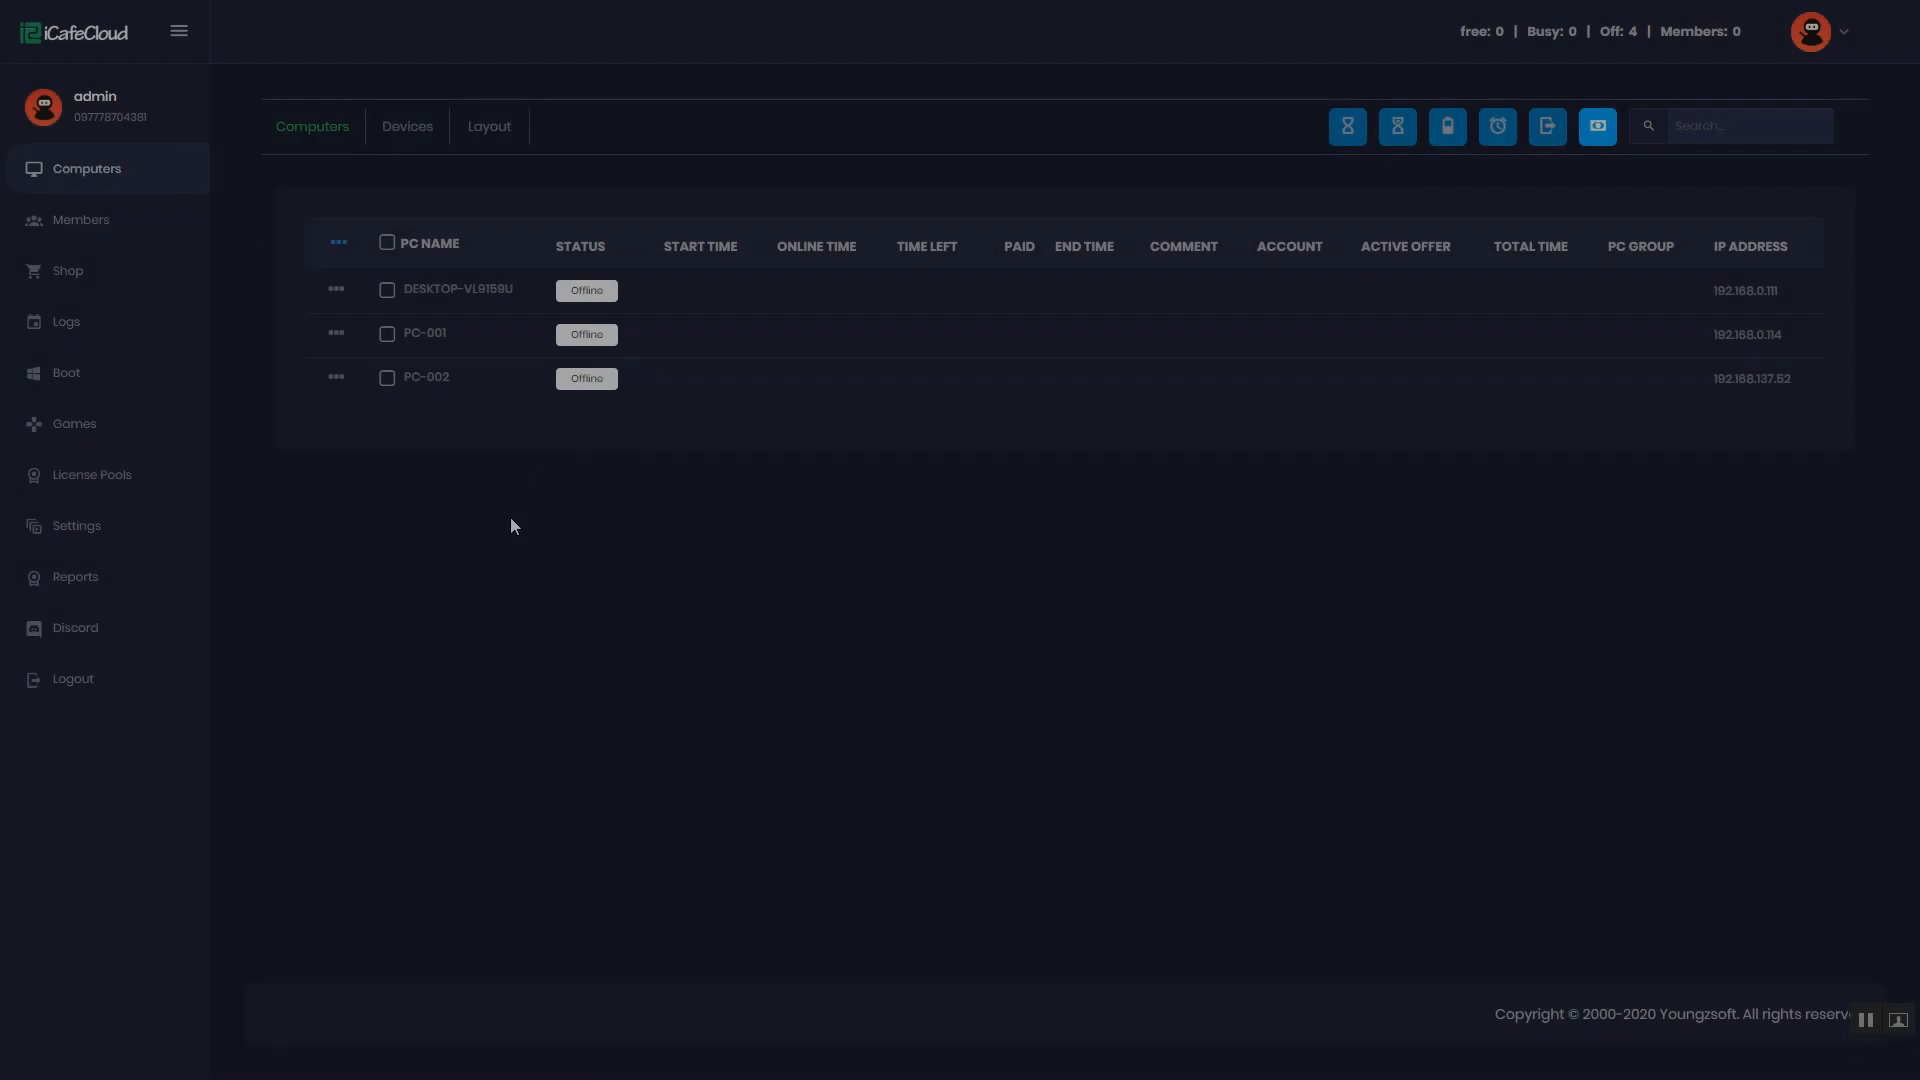
mouse_move(116, 482)
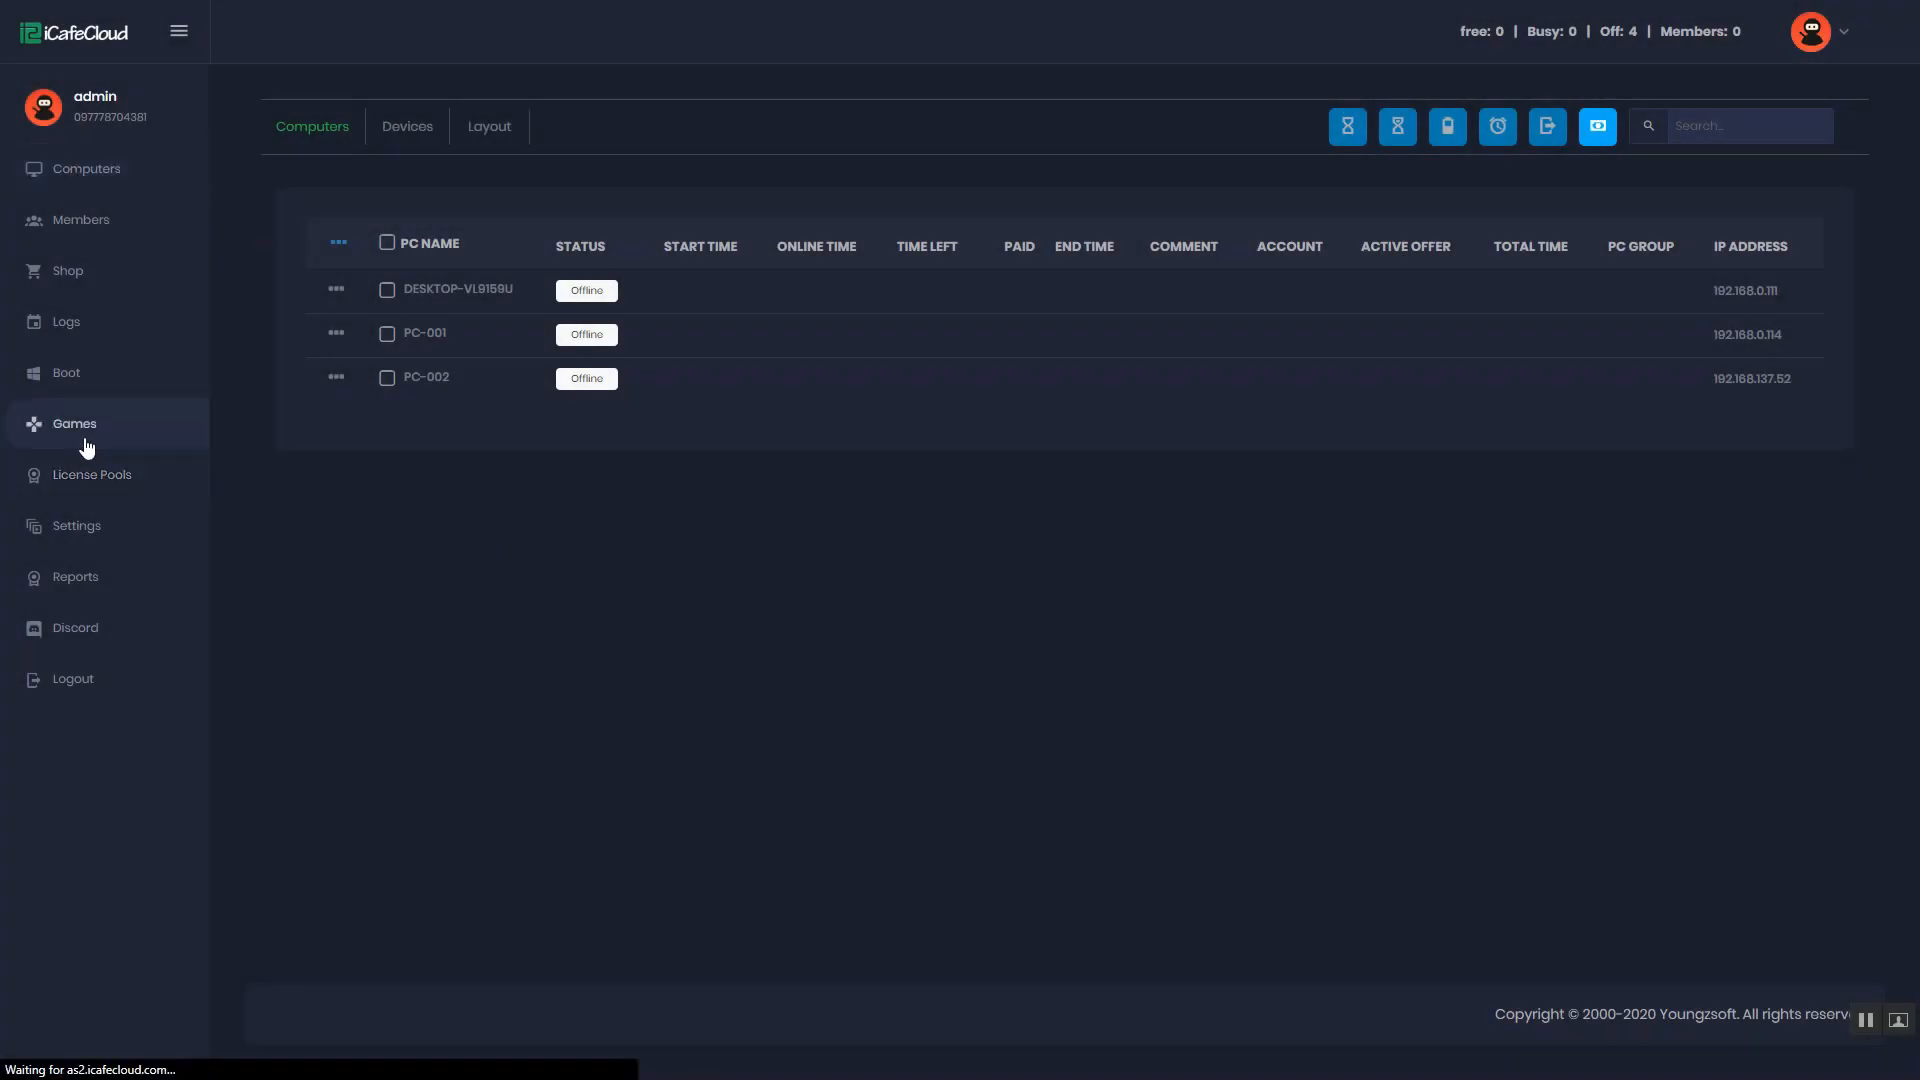
Show the server's games list with IDs, categories, update status and sizes
click(74, 423)
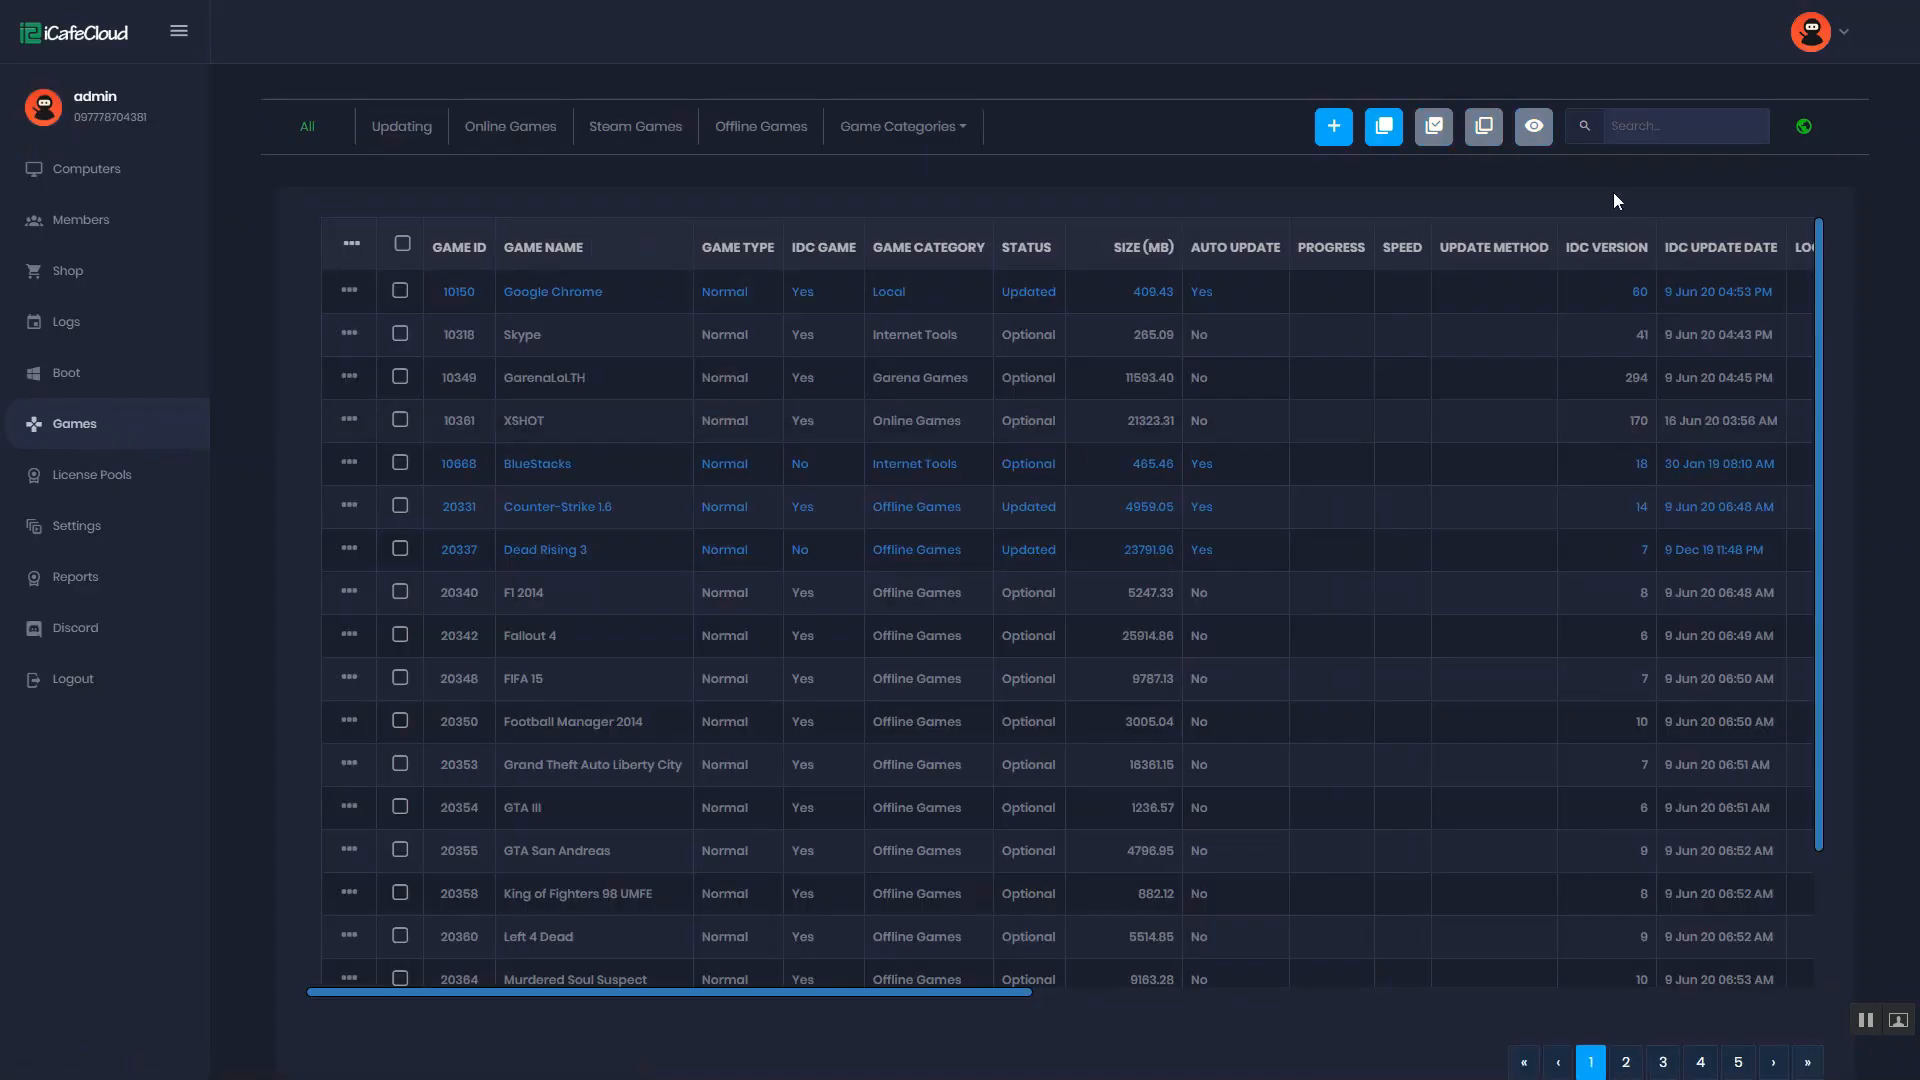
Search 'orig', enable the Origin launcher entry and confirm so auto update shows Yes
text(origin)
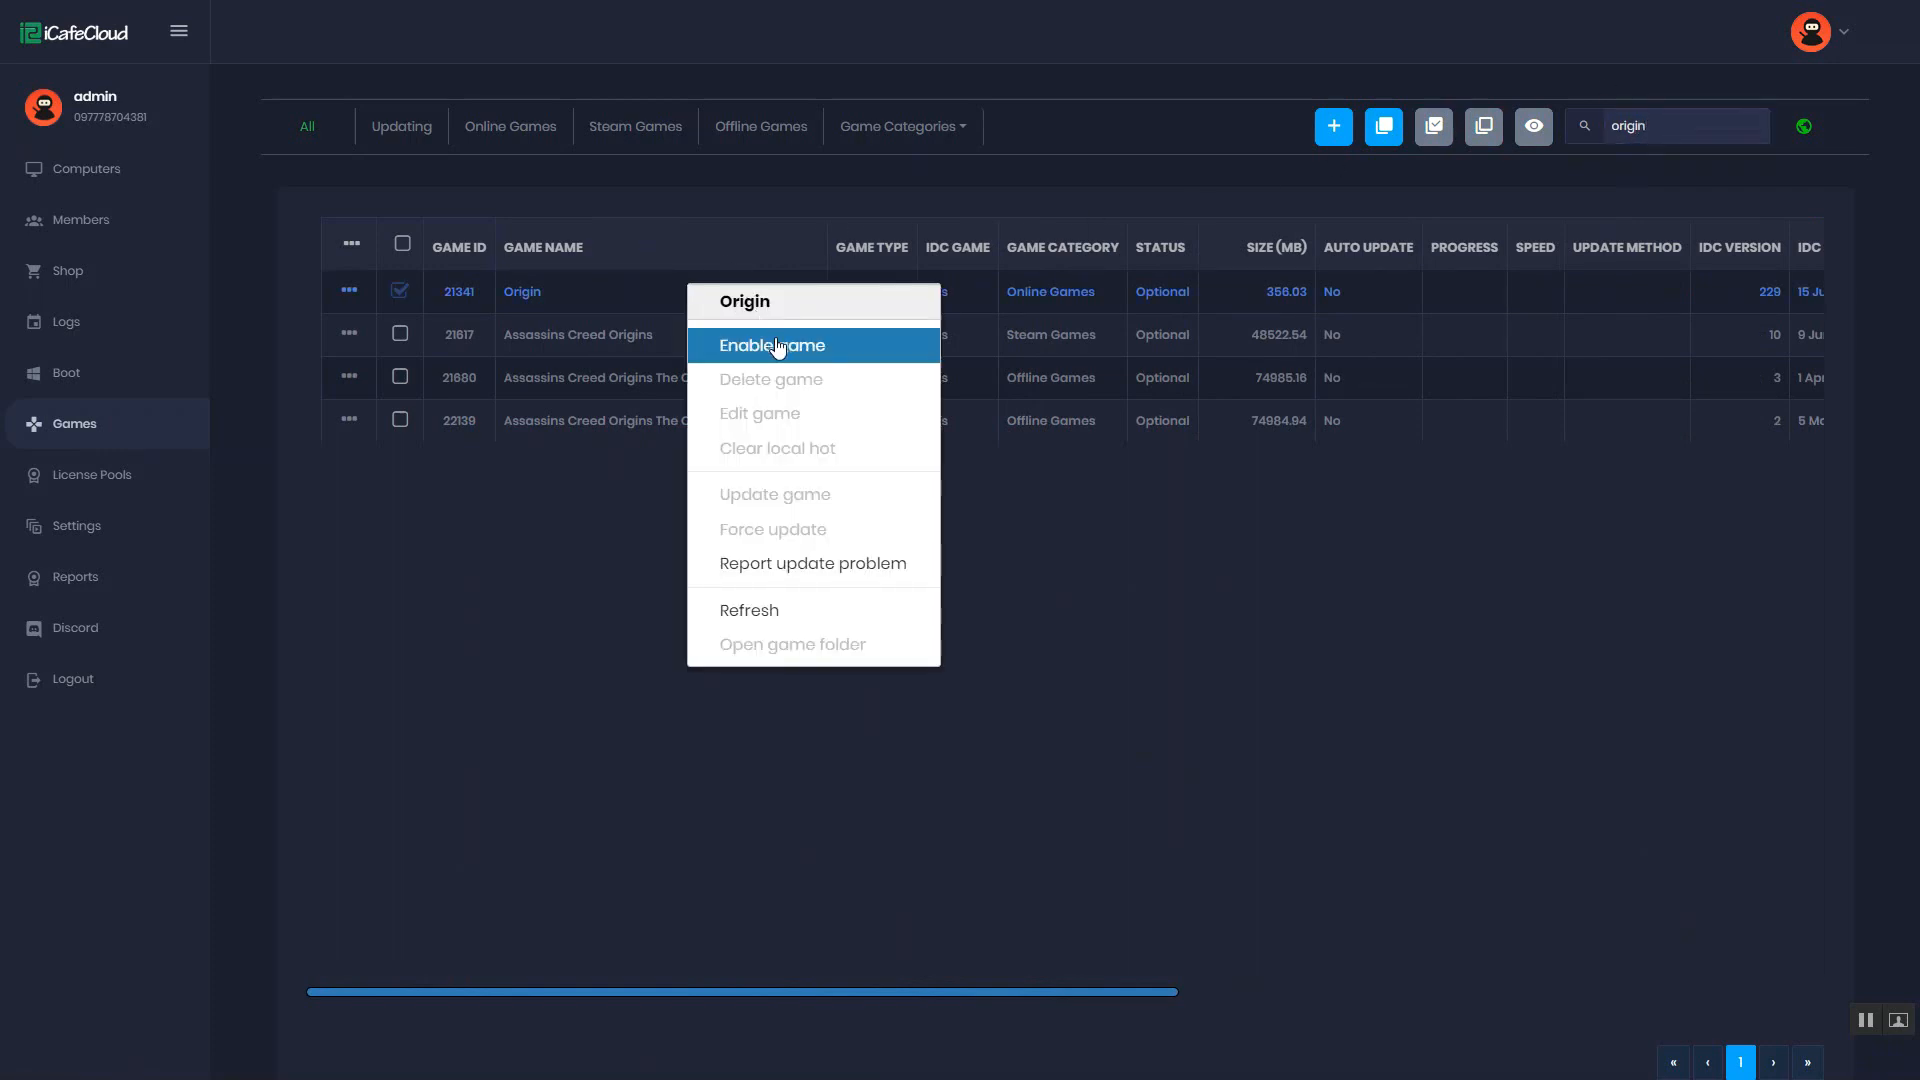
click(771, 344)
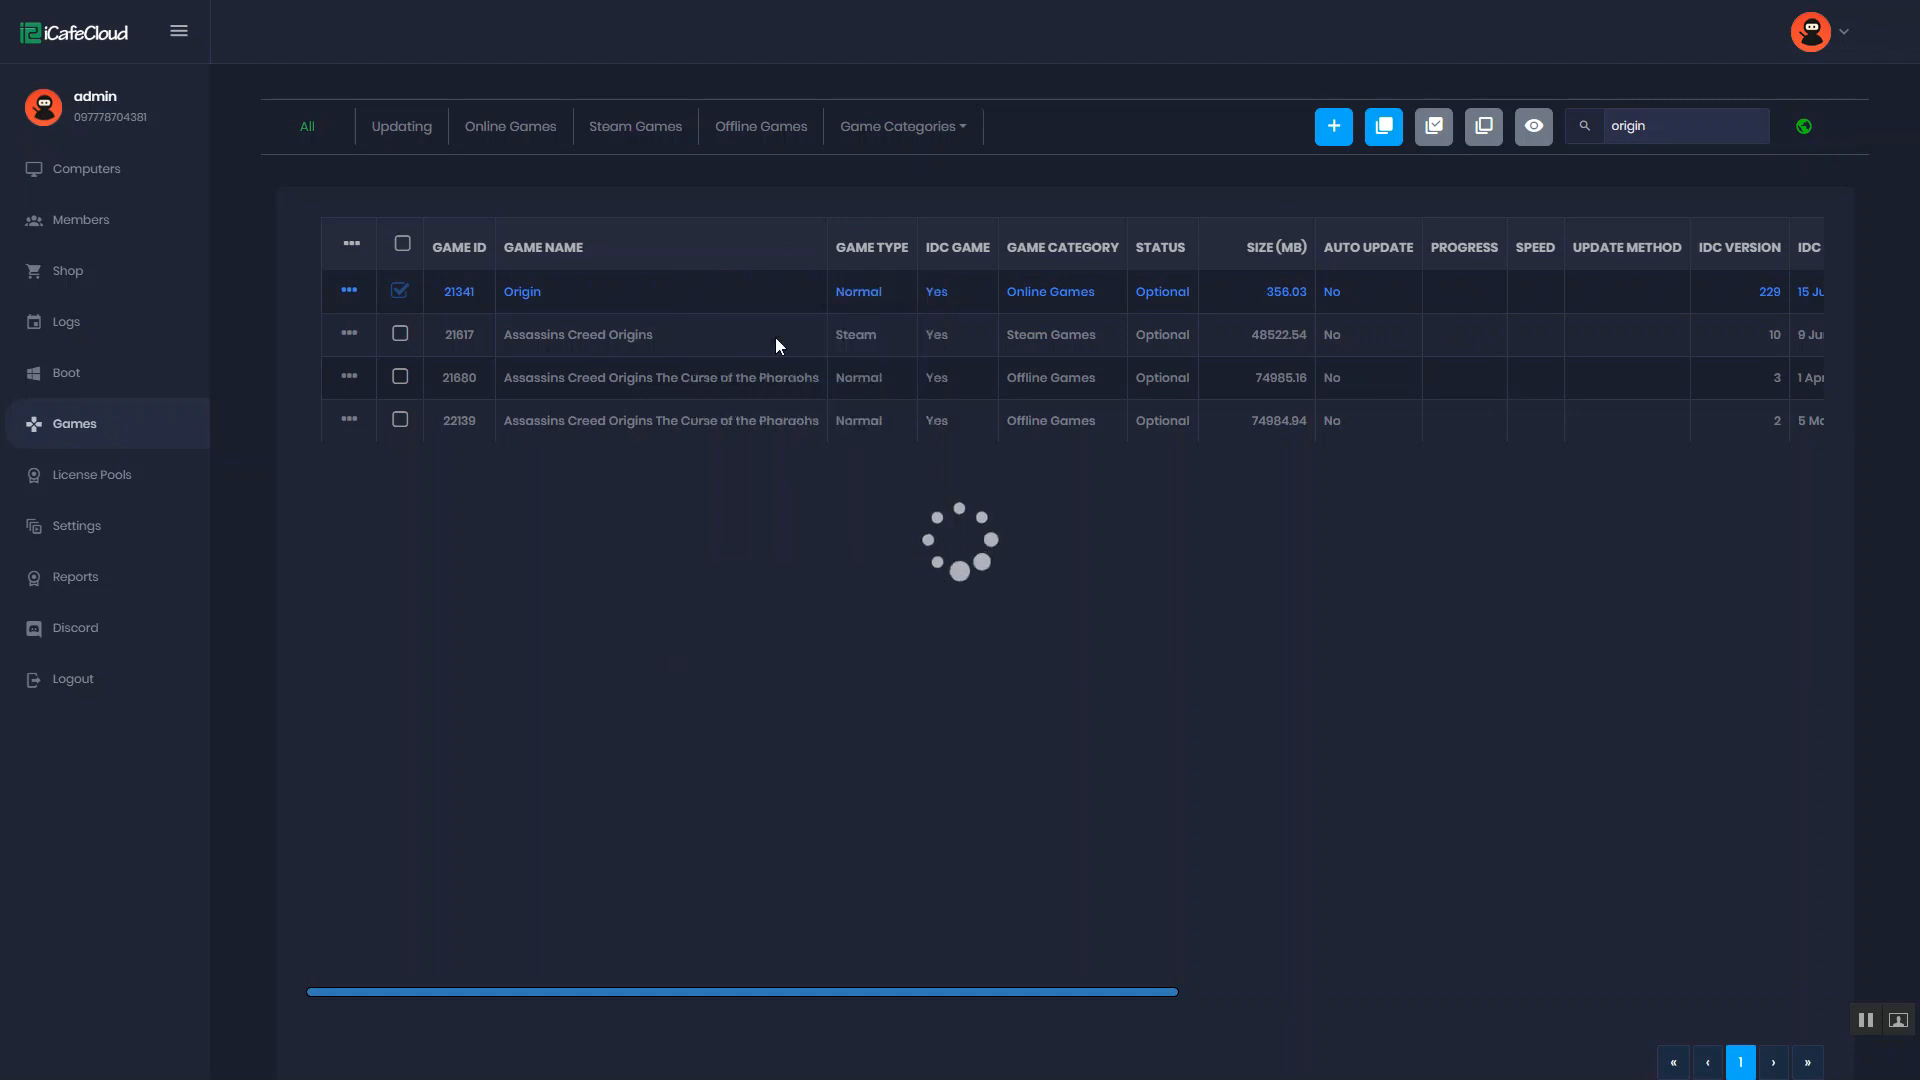
click(520, 292)
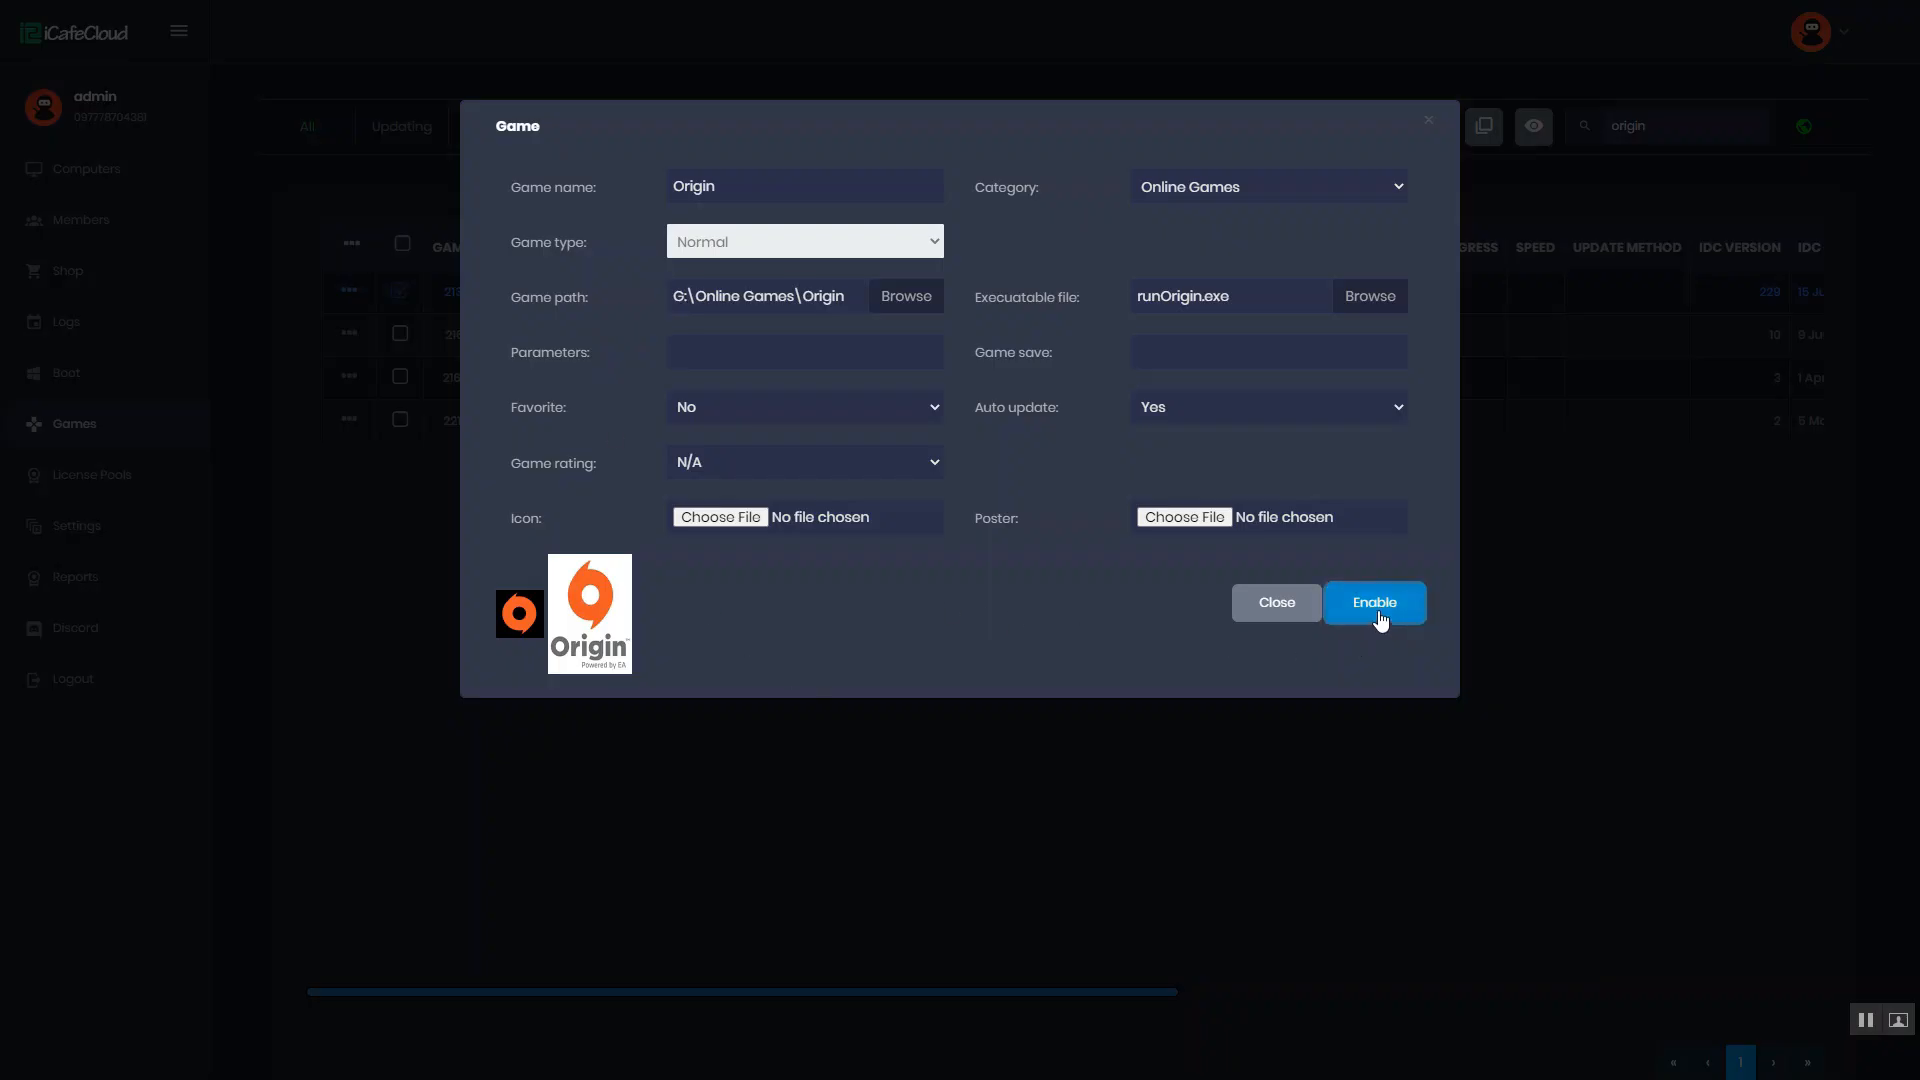
click(1372, 601)
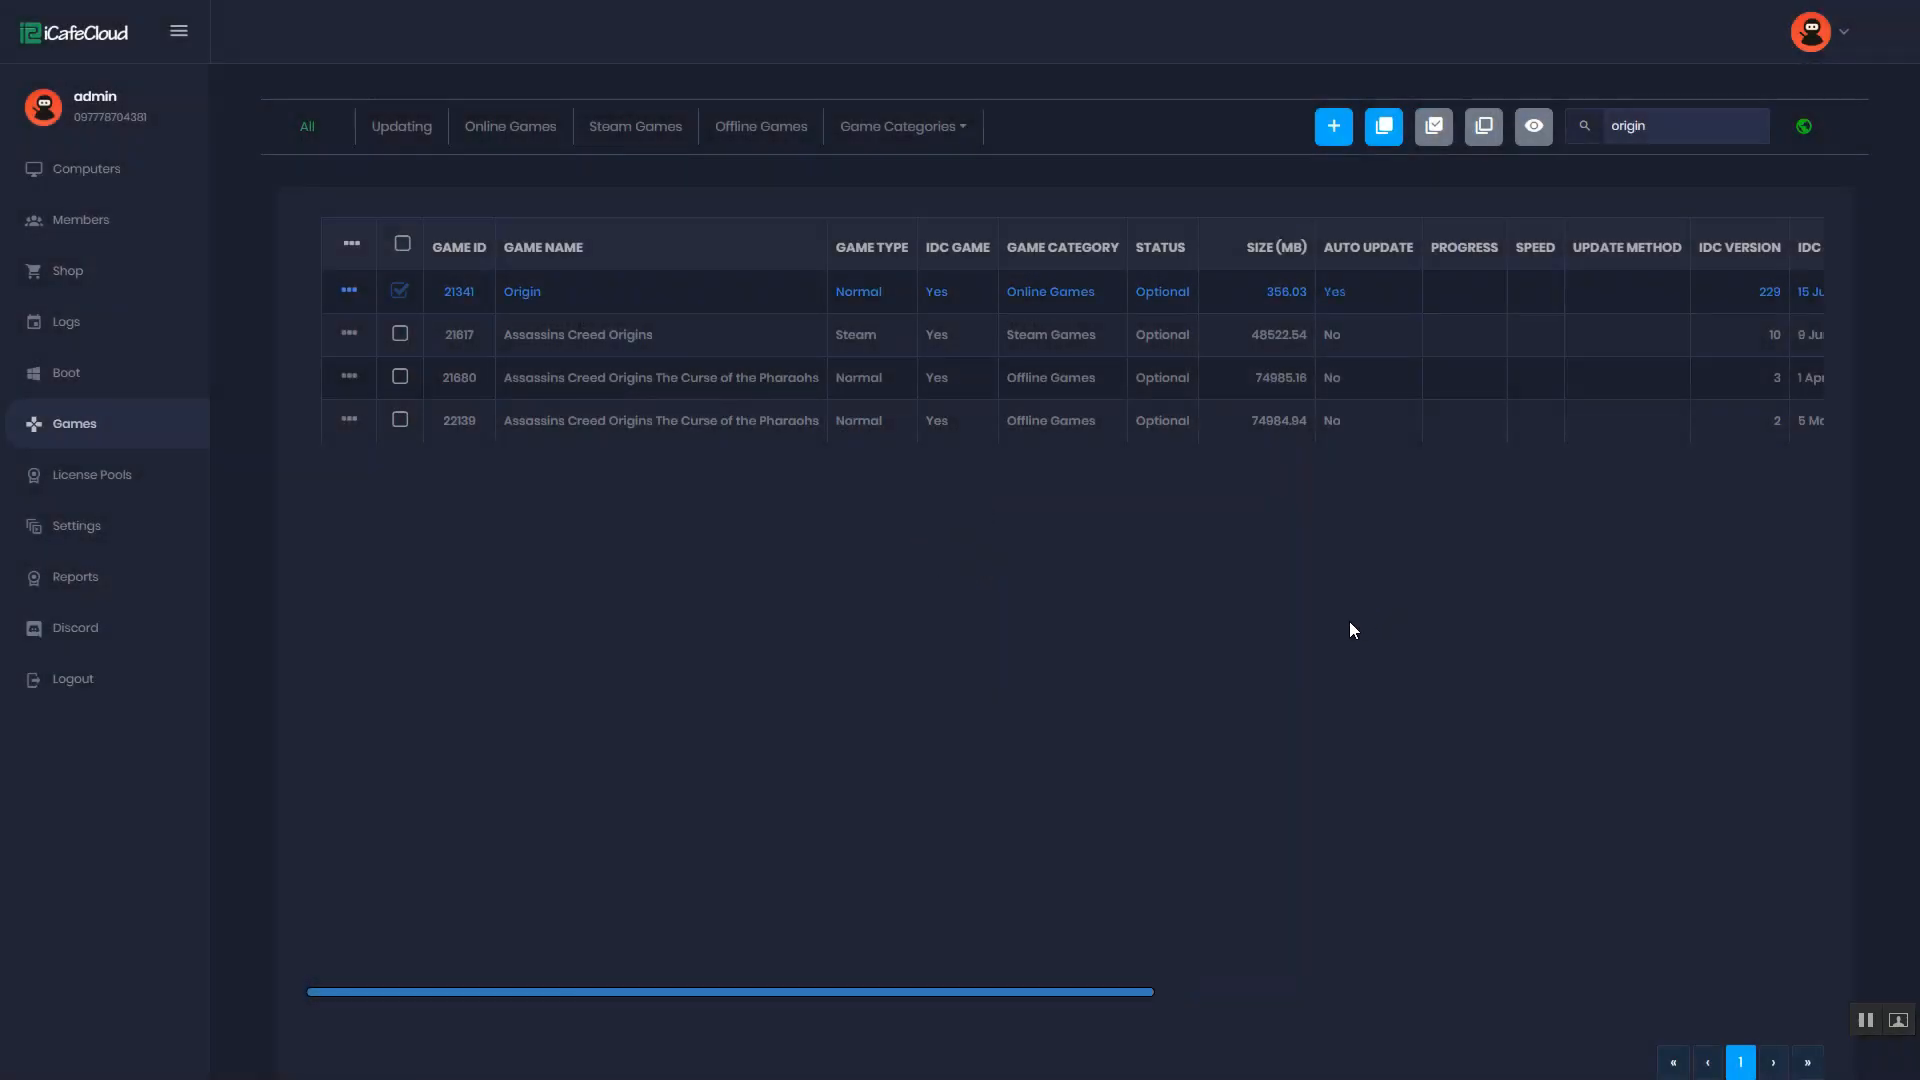